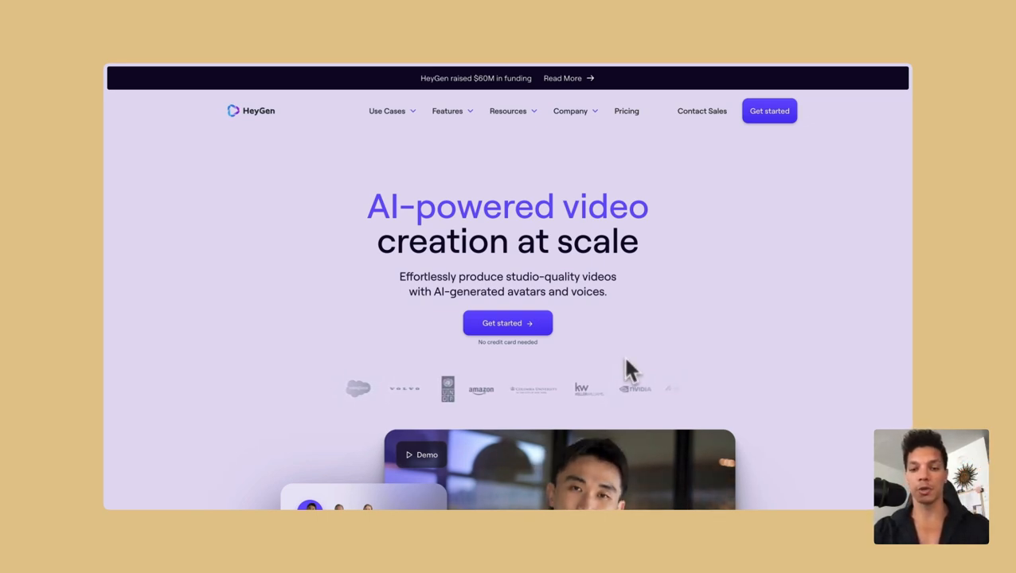
# - Scroll through the HeyGen dashboard after signing in, heading toward the Avatars section
pyautogui.scroll(-3)
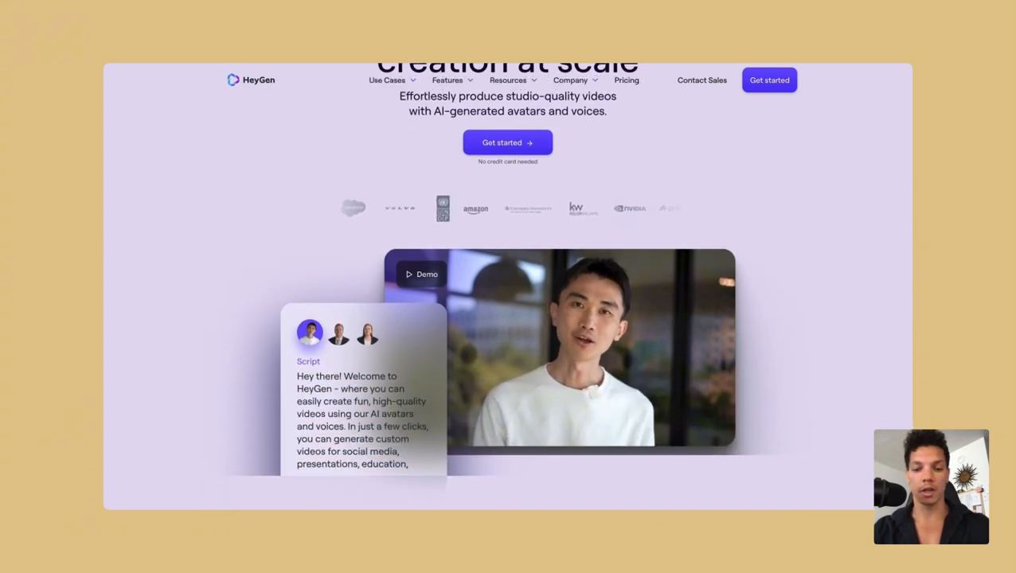
pyautogui.scroll(-3)
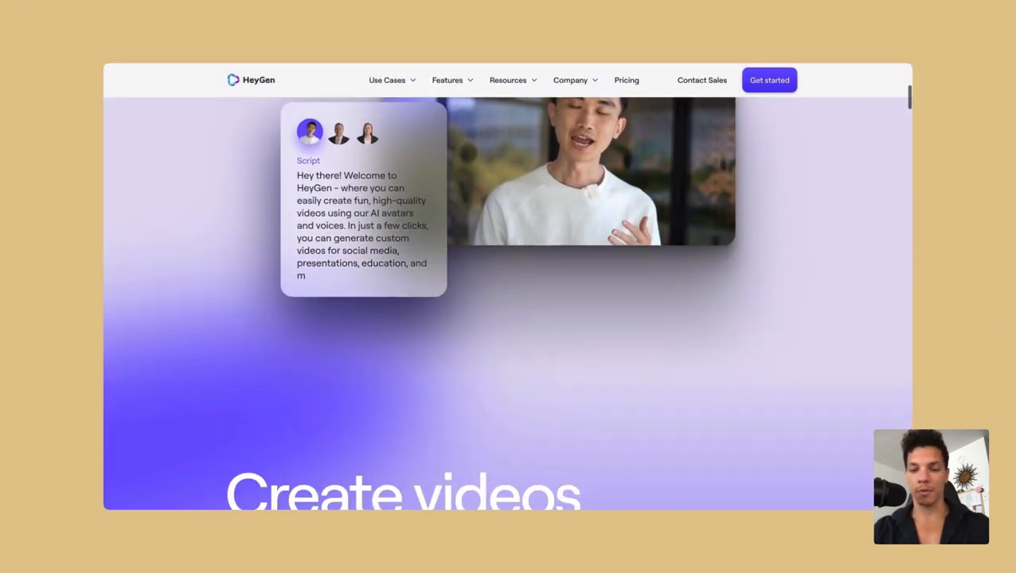
pyautogui.scroll(3)
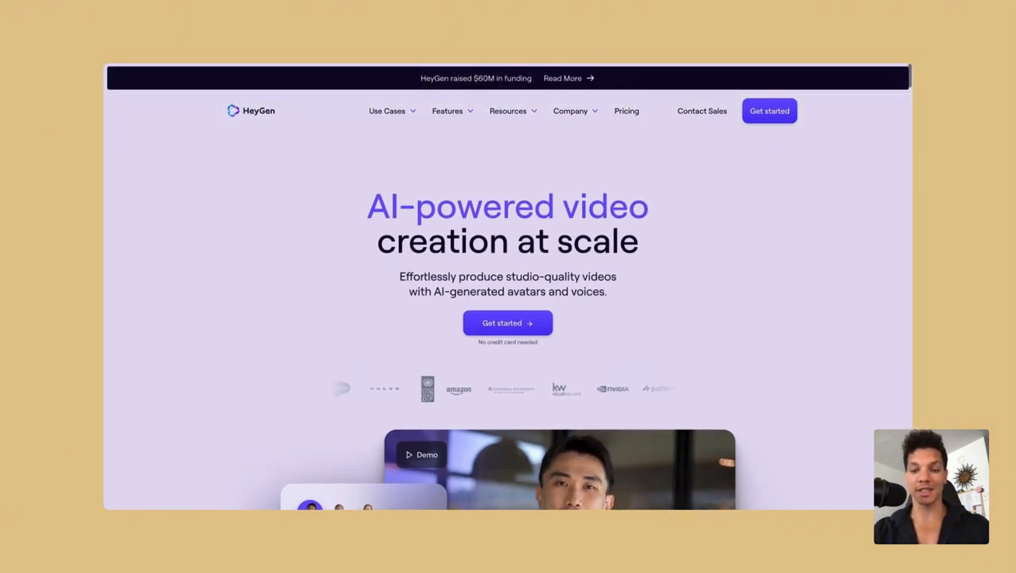
pyautogui.scroll(-3)
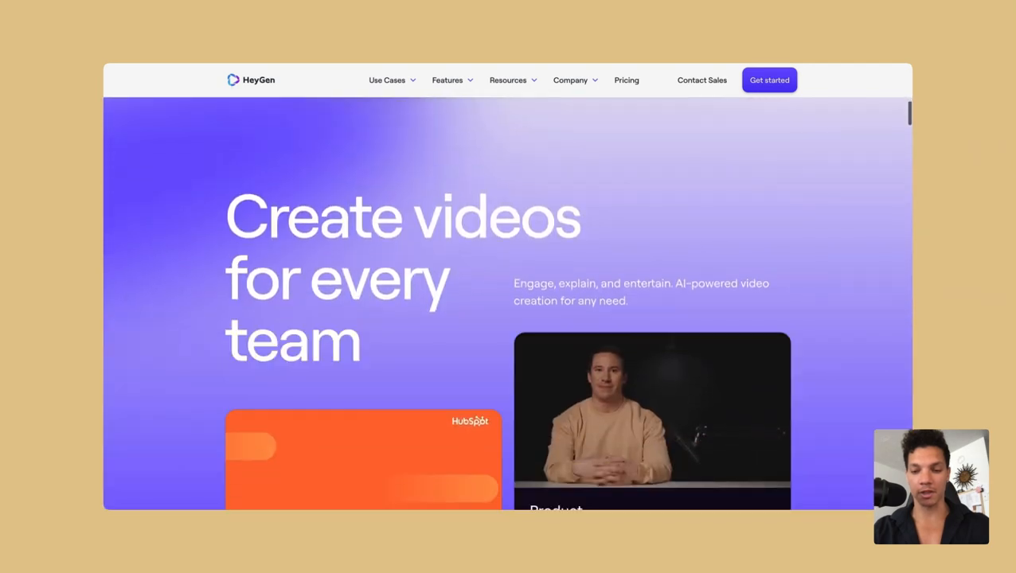
pyautogui.scroll(-3)
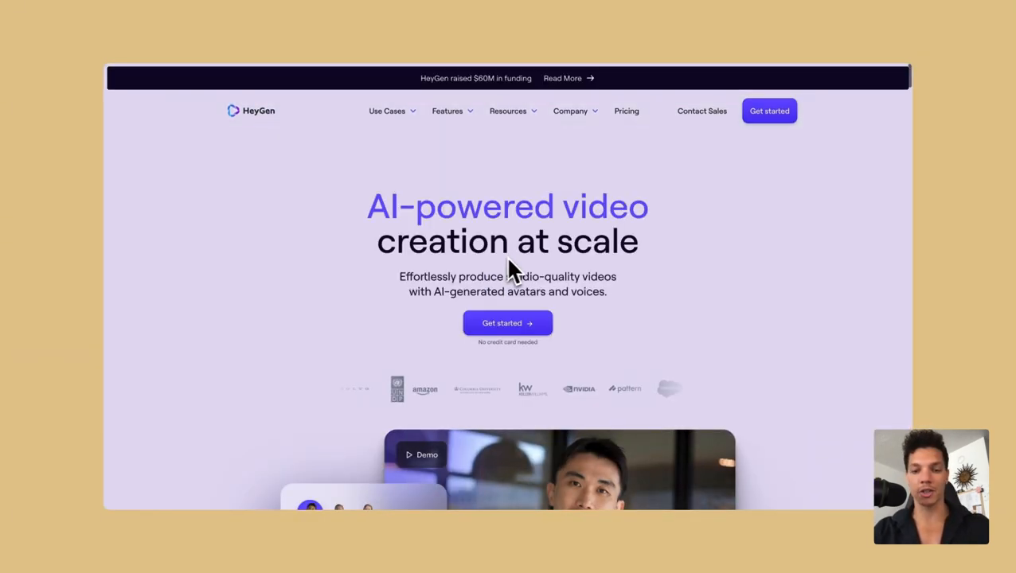
pyautogui.moveTo(578, 274)
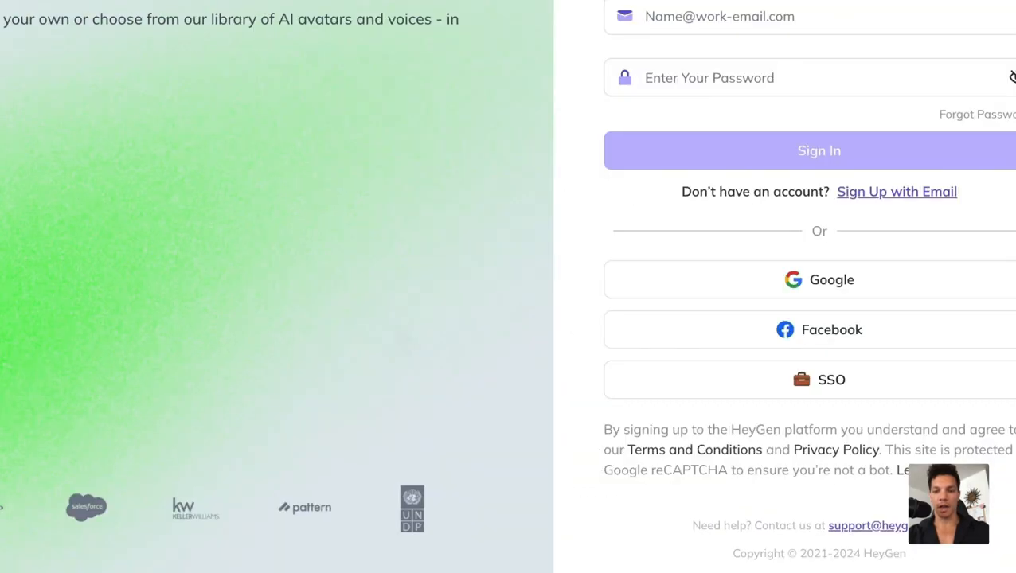
pyautogui.moveTo(665, 300)
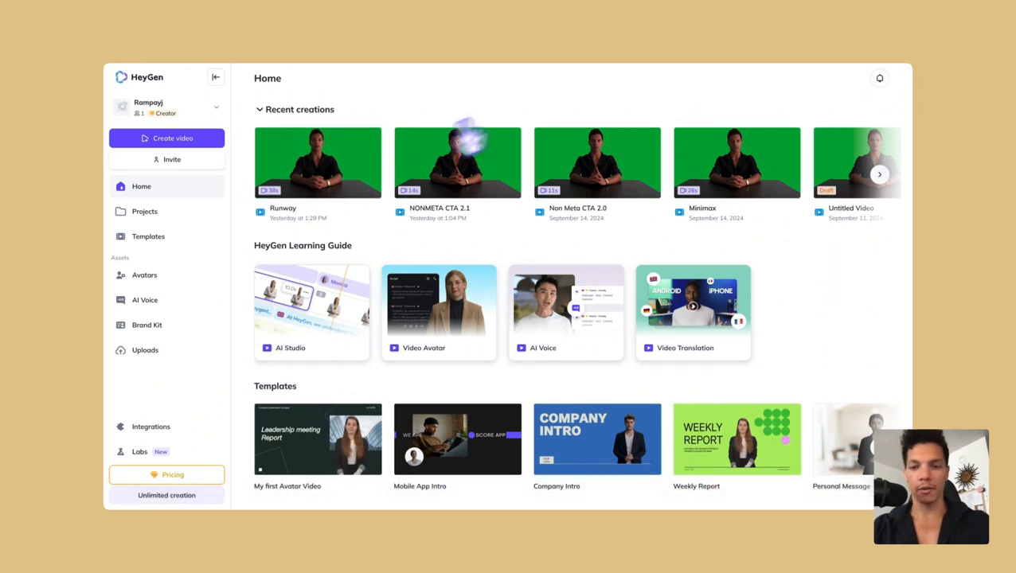
pyautogui.moveTo(507, 140)
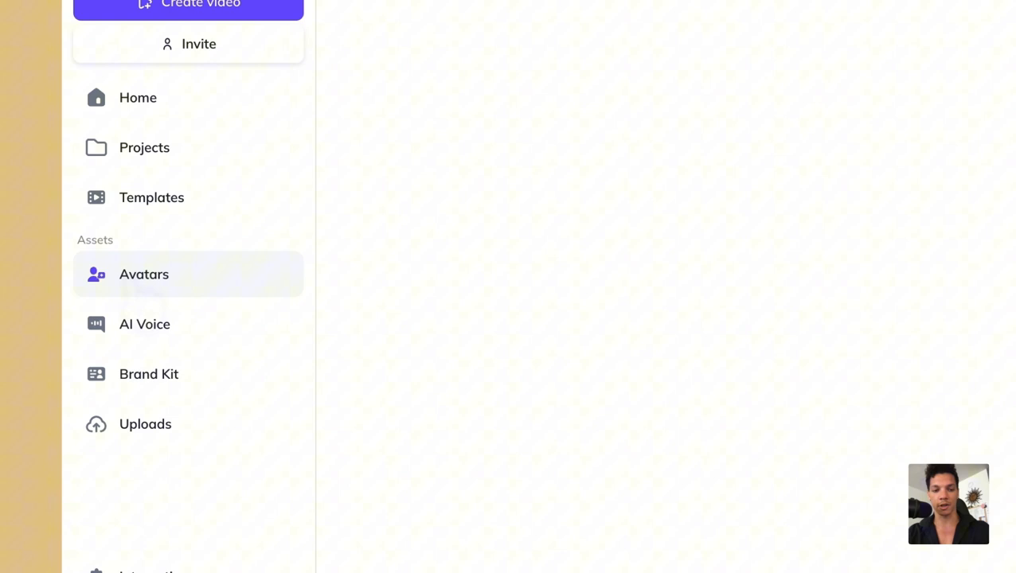
# - Begin a new Instant Avatar from the Instant Avatar collection on the Avatars page
pyautogui.click(143, 274)
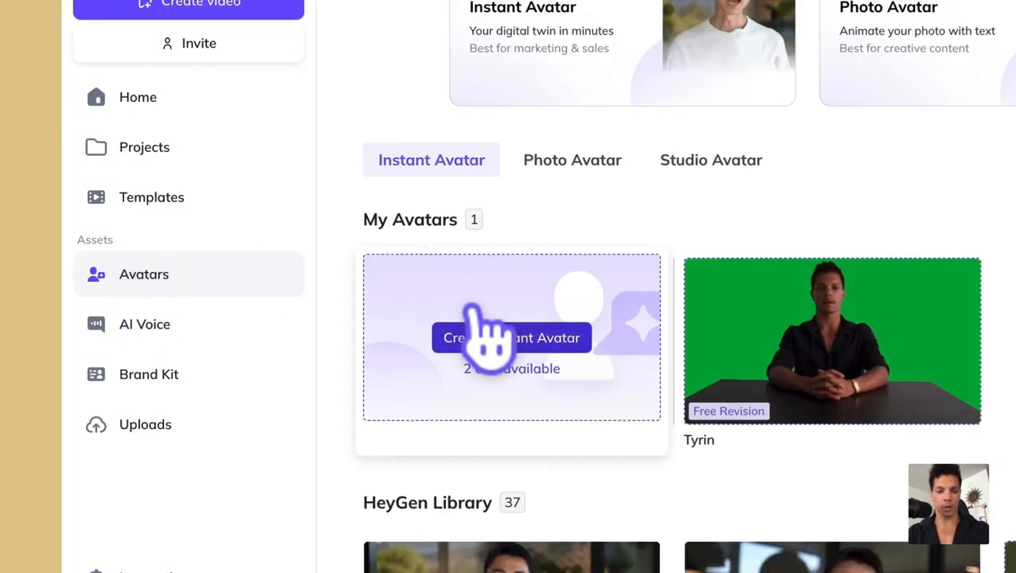
pyautogui.click(511, 337)
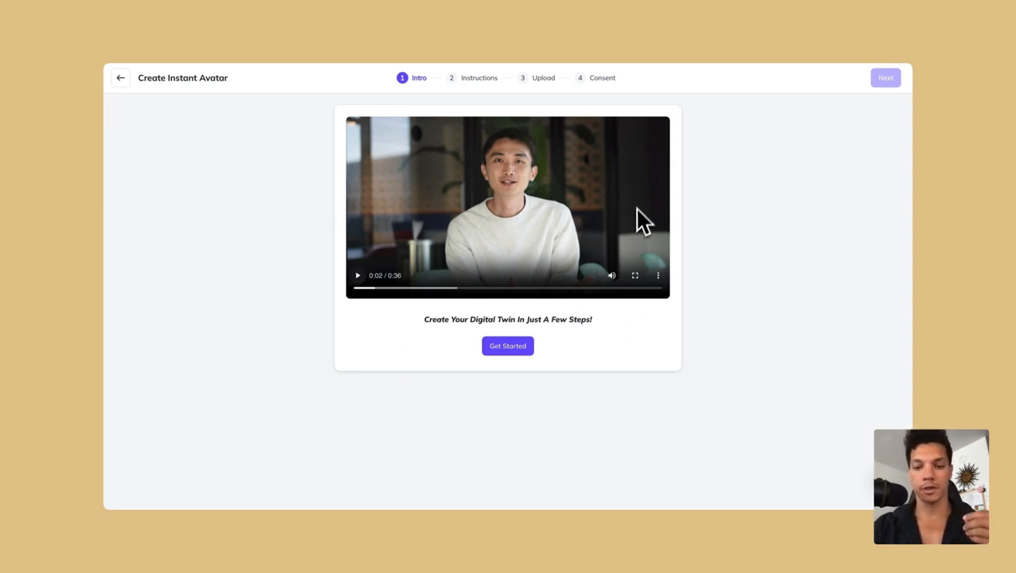
# - Start the avatar walkthrough and view the recording guidelines as text instructions
pyautogui.click(507, 345)
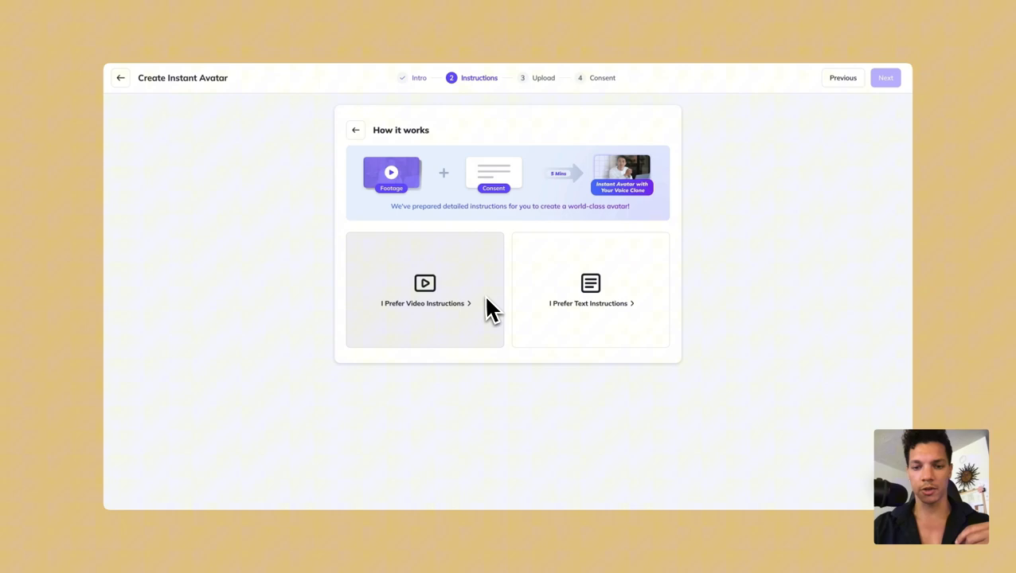
pyautogui.click(589, 303)
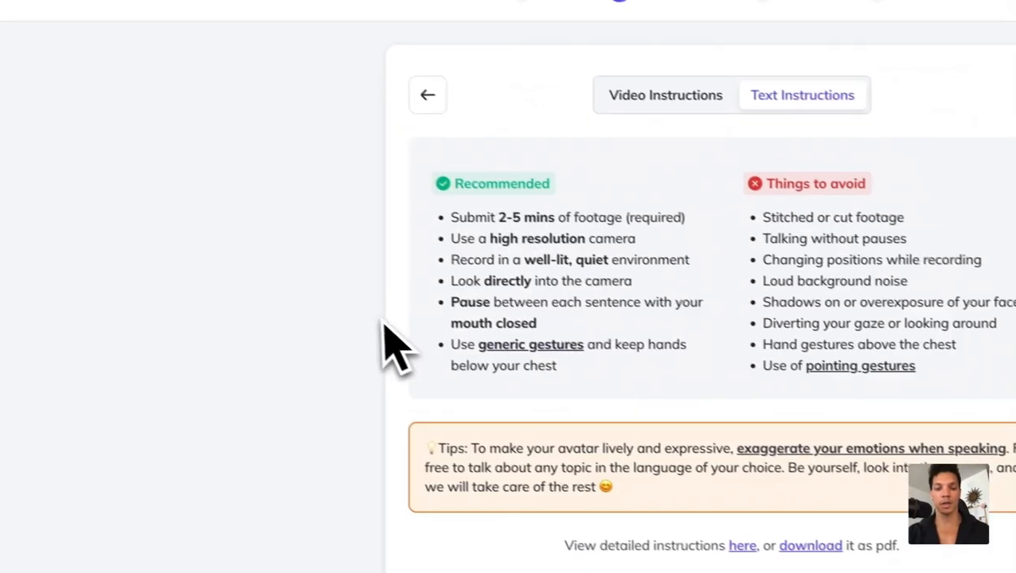
pyautogui.scroll(3)
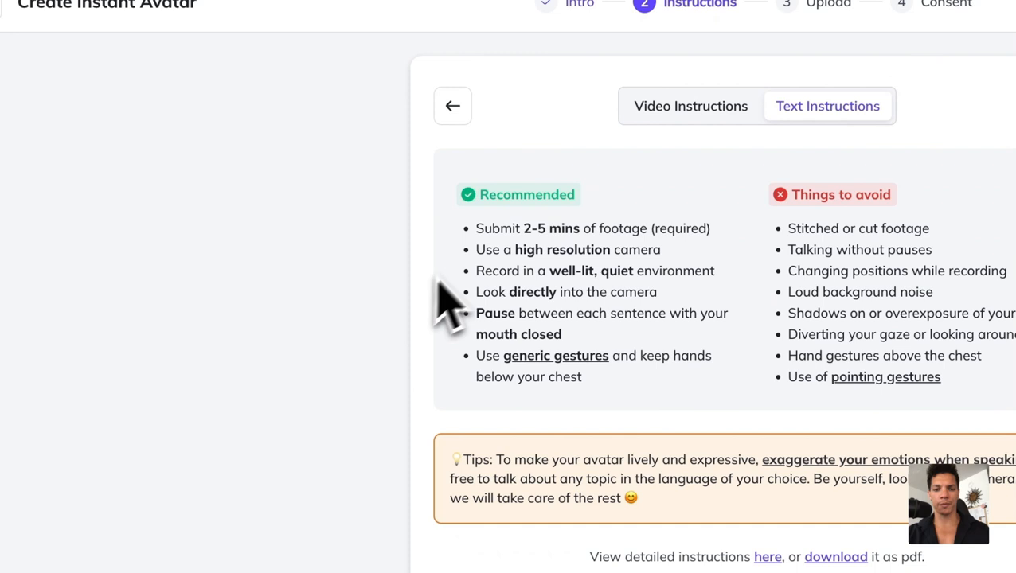
pyautogui.moveTo(561, 255)
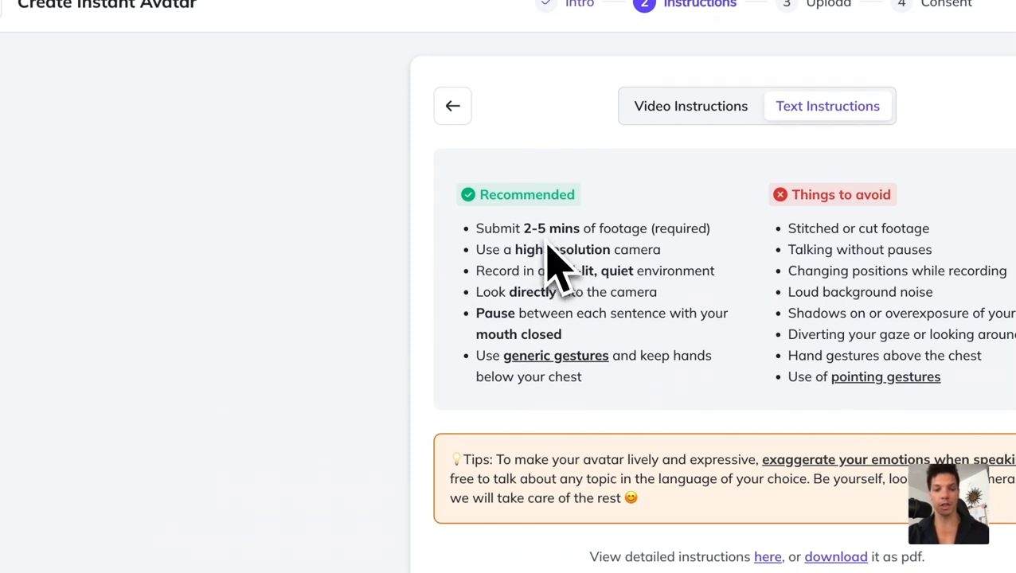
pyautogui.moveTo(578, 278)
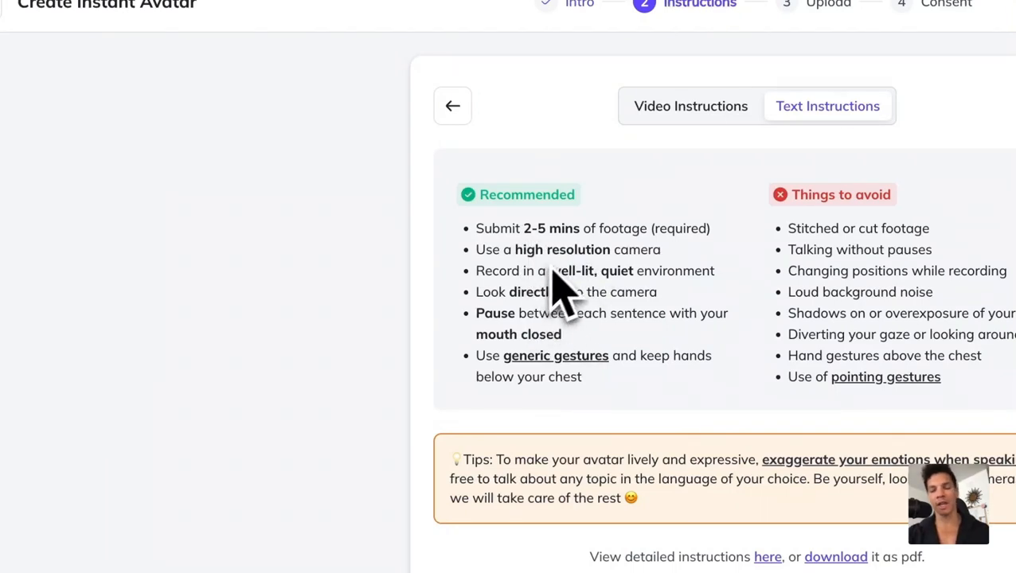
pyautogui.moveTo(578, 300)
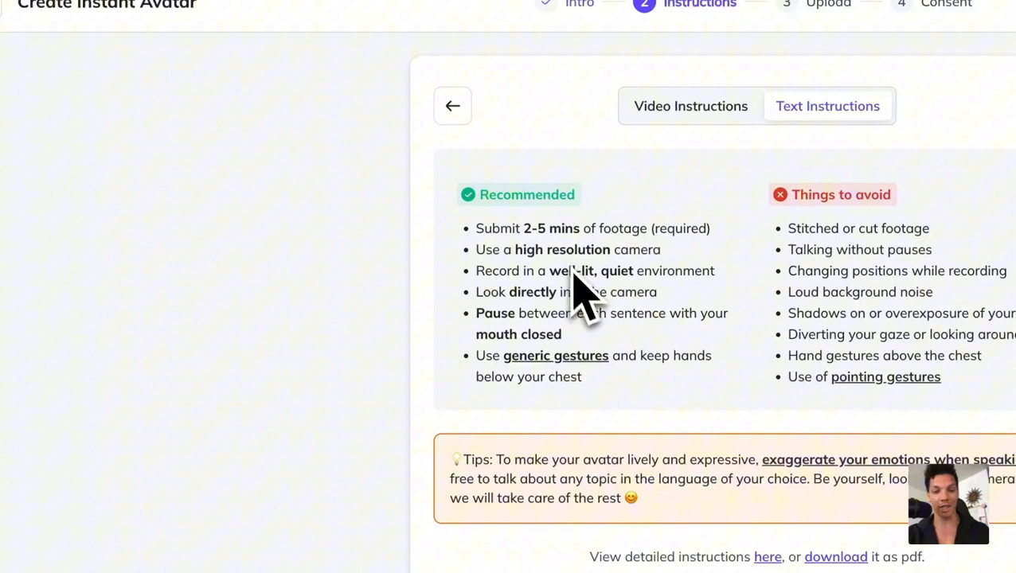
pyautogui.moveTo(529, 321)
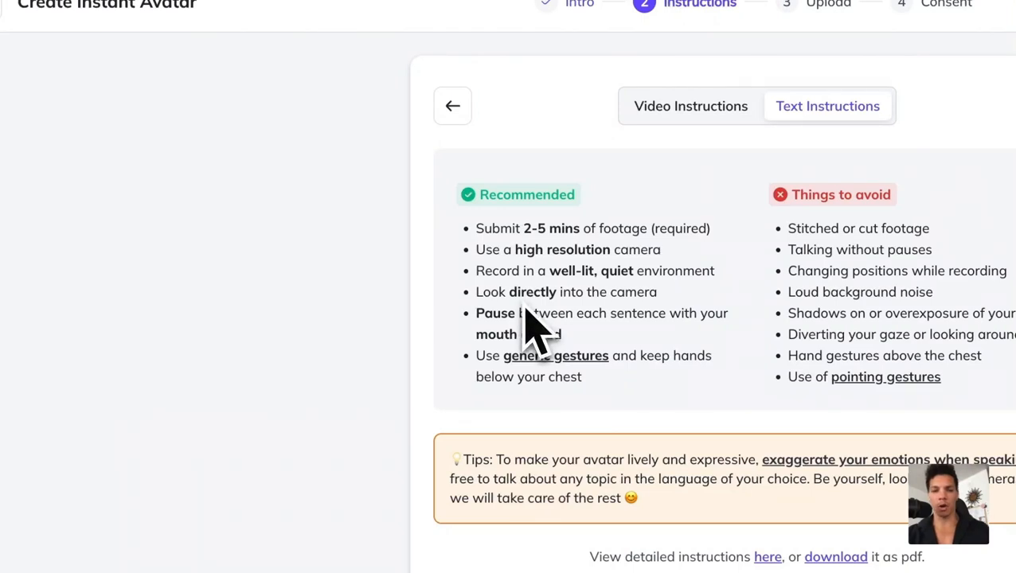
pyautogui.moveTo(545, 327)
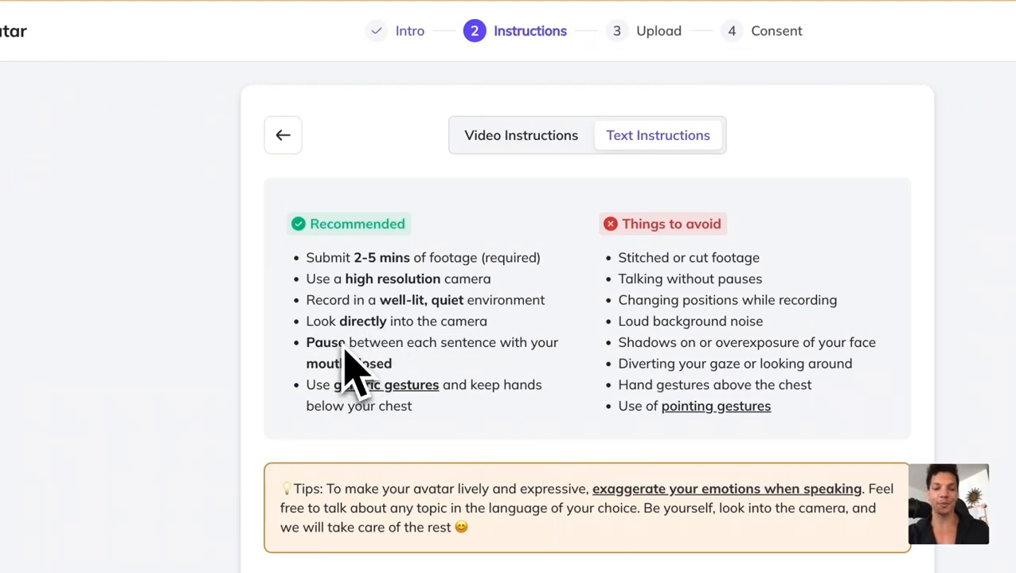
pyautogui.moveTo(462, 374)
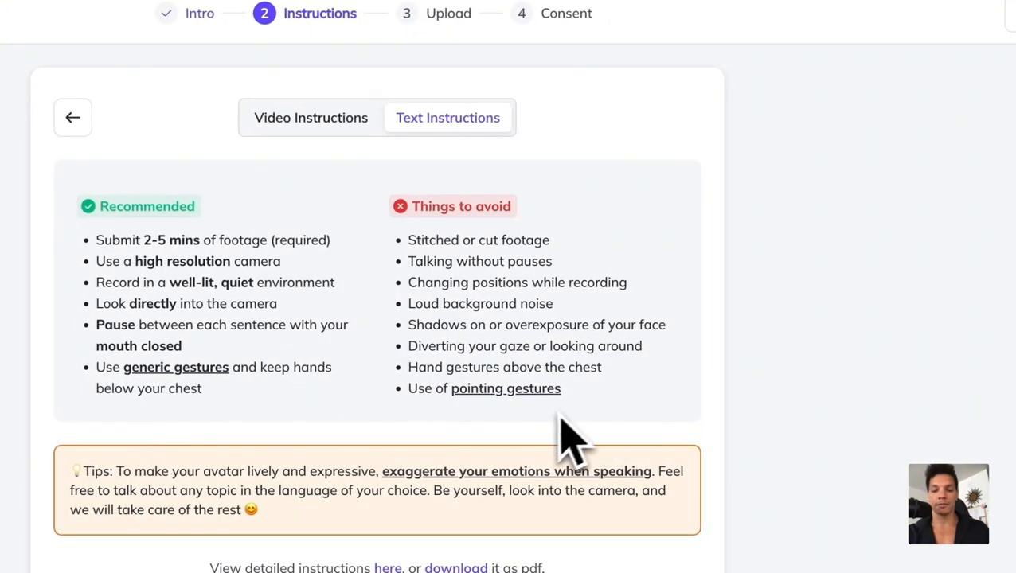
pyautogui.scroll(-3)
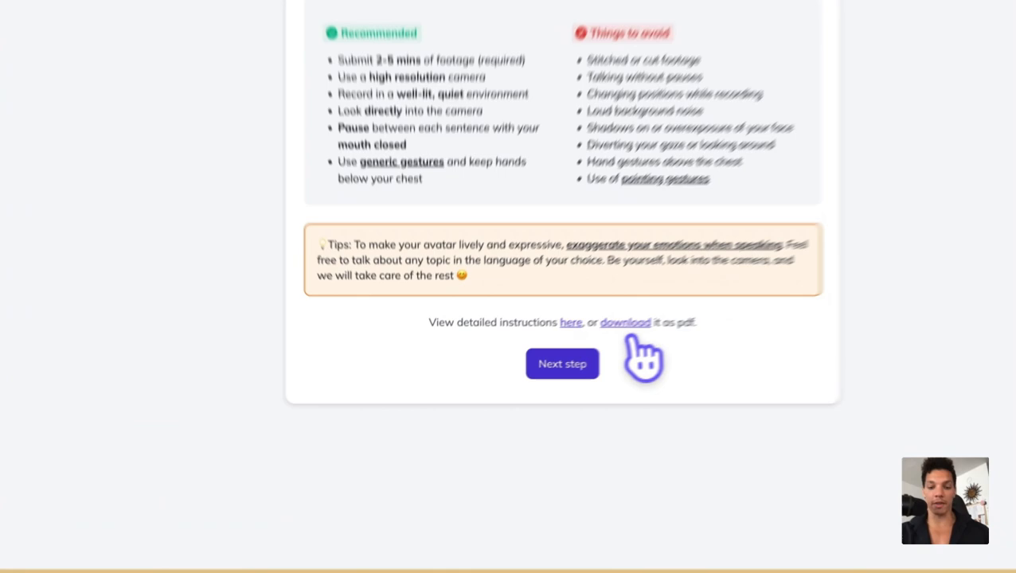
# - Advance to the footage step and choose to upload already recorded footage
pyautogui.click(563, 364)
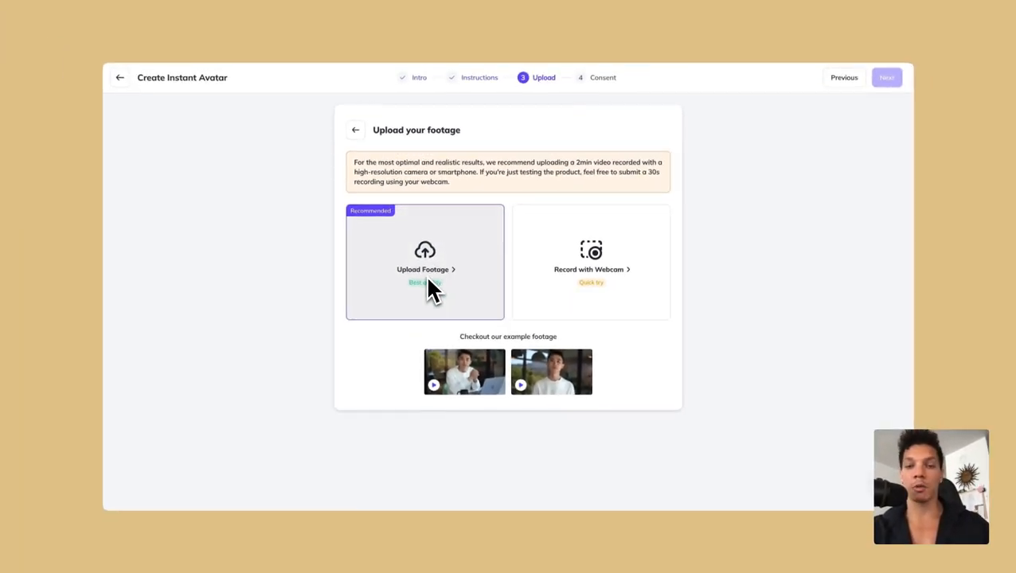
pyautogui.moveTo(420, 322)
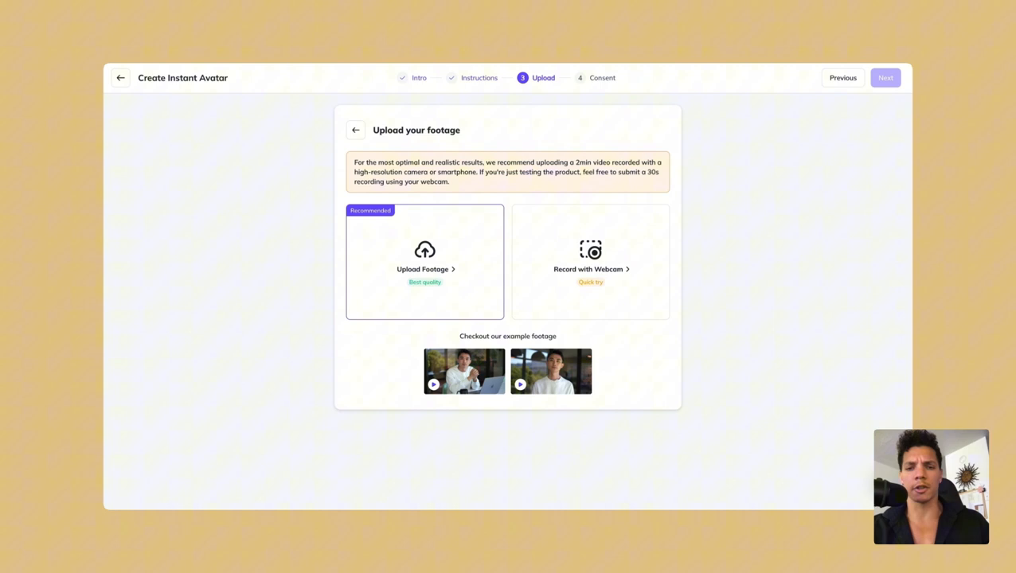
pyautogui.moveTo(407, 348)
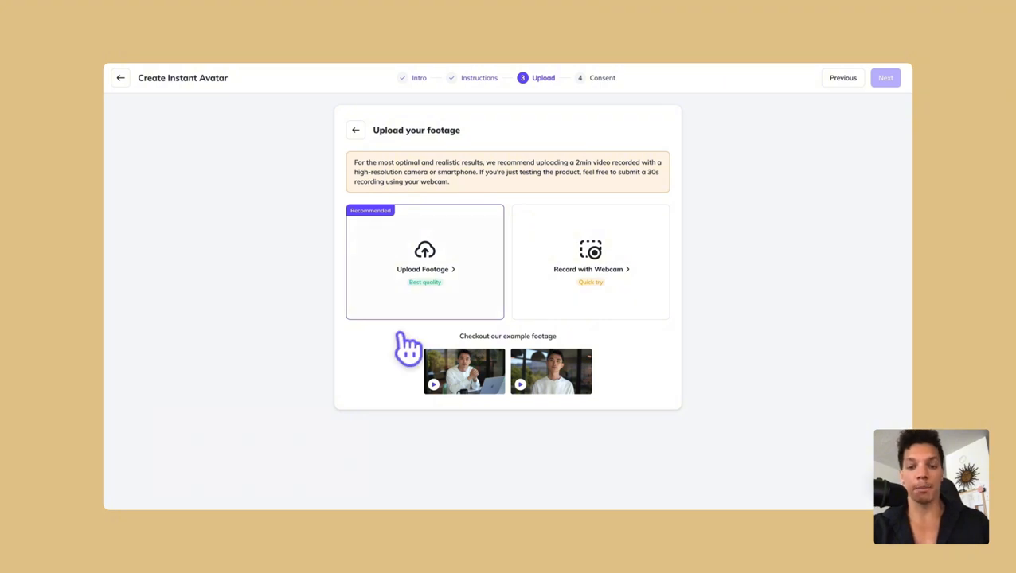
pyautogui.click(423, 263)
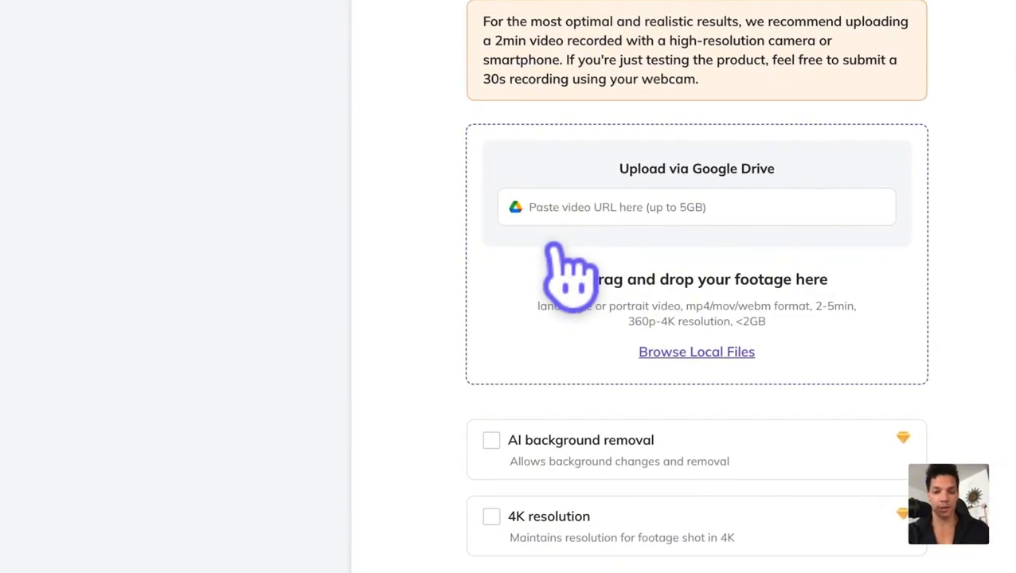
# - Load Training For Model 3.0.mp4 from the computer as the training footage
pyautogui.click(696, 352)
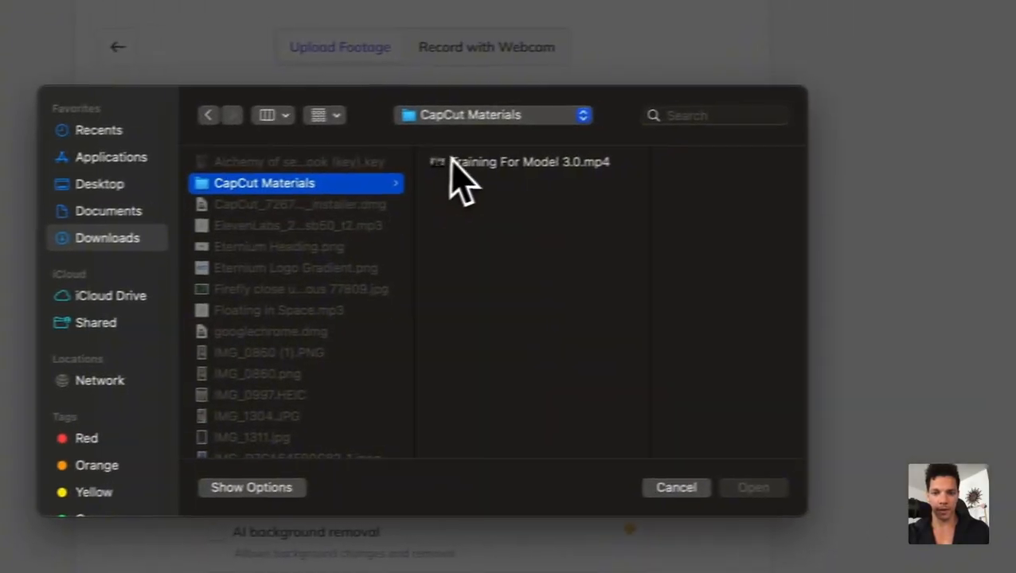
pyautogui.click(526, 162)
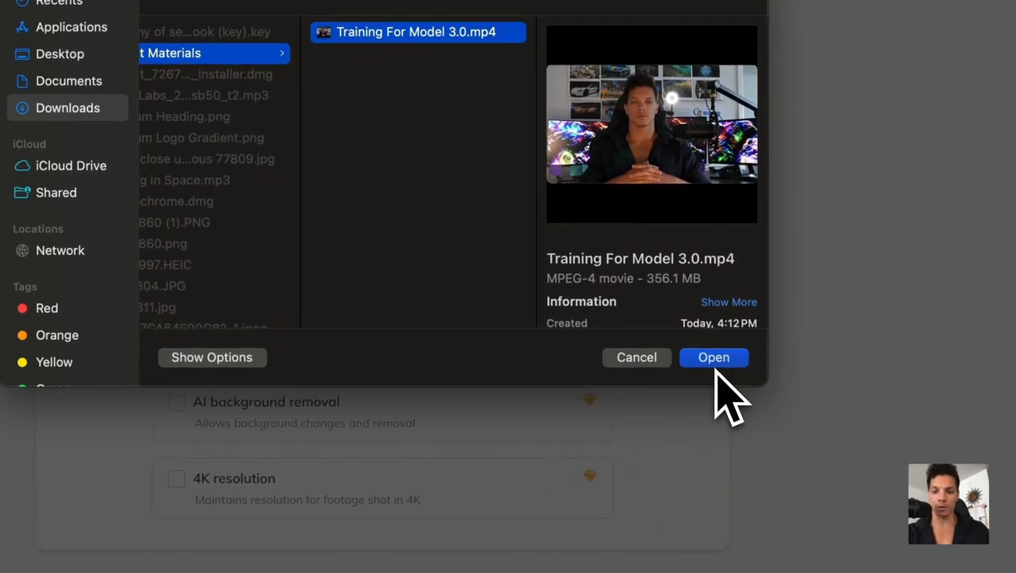
pyautogui.click(714, 357)
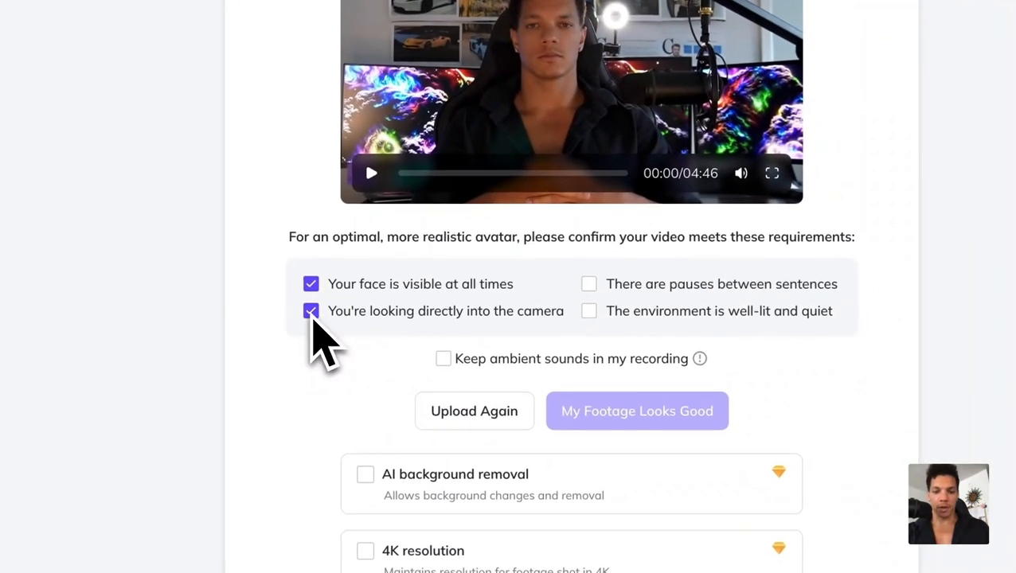
# - Confirm the footage requirements and accept it with My Footage Looks Good
pyautogui.click(589, 281)
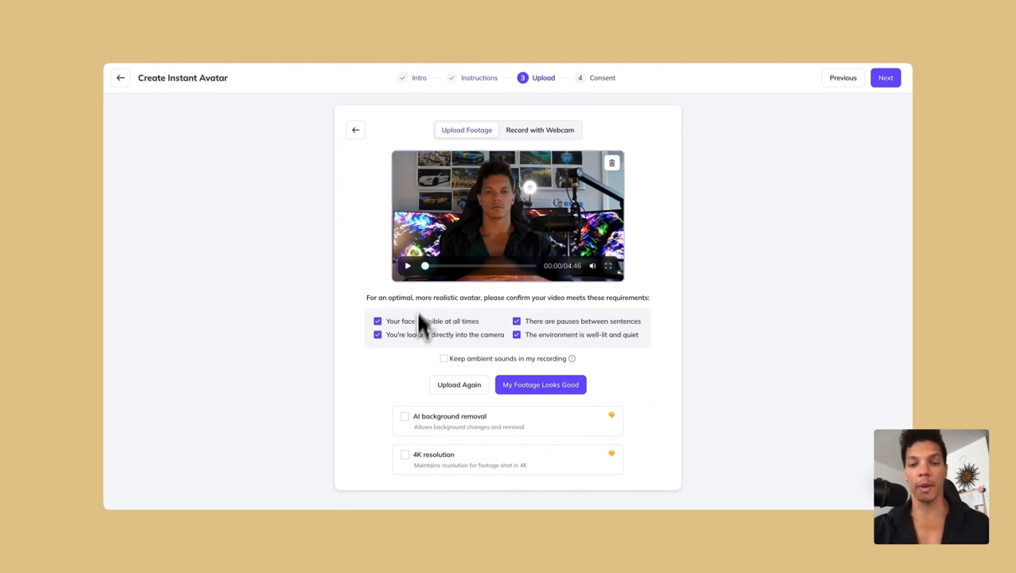
pyautogui.moveTo(486, 271)
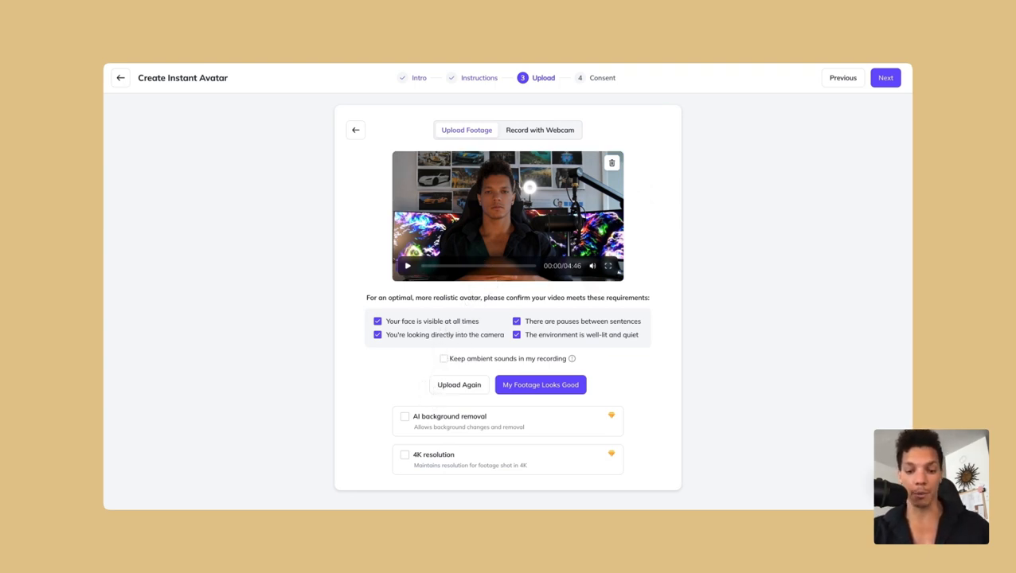
pyautogui.moveTo(430, 468)
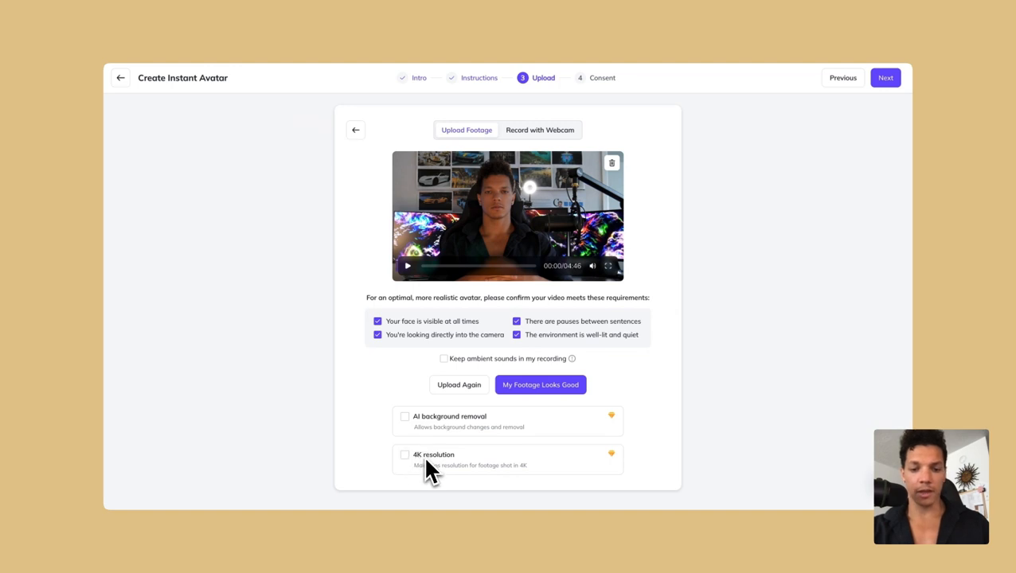
pyautogui.moveTo(412, 413)
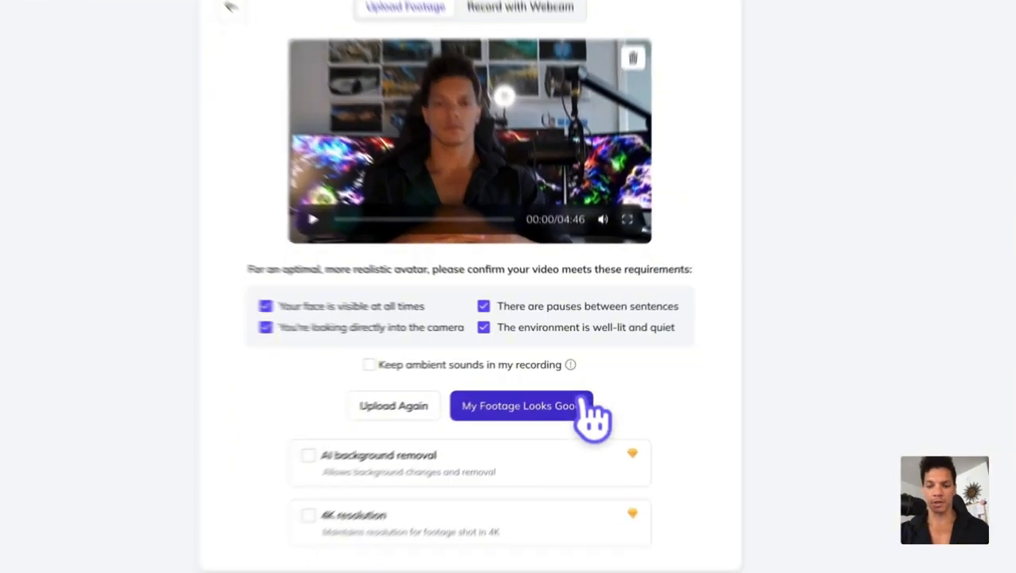
pyautogui.click(522, 406)
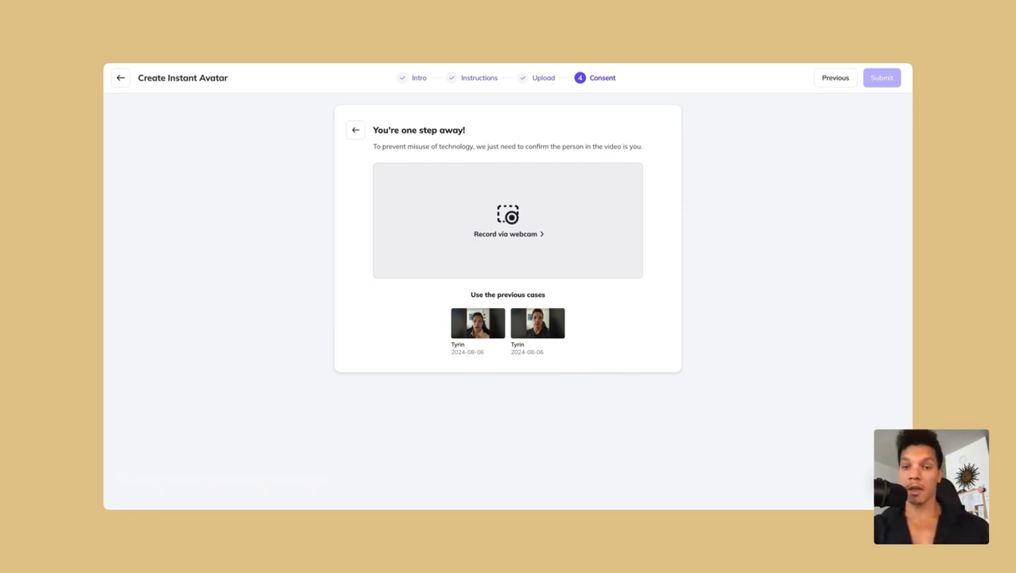
pyautogui.moveTo(513, 264)
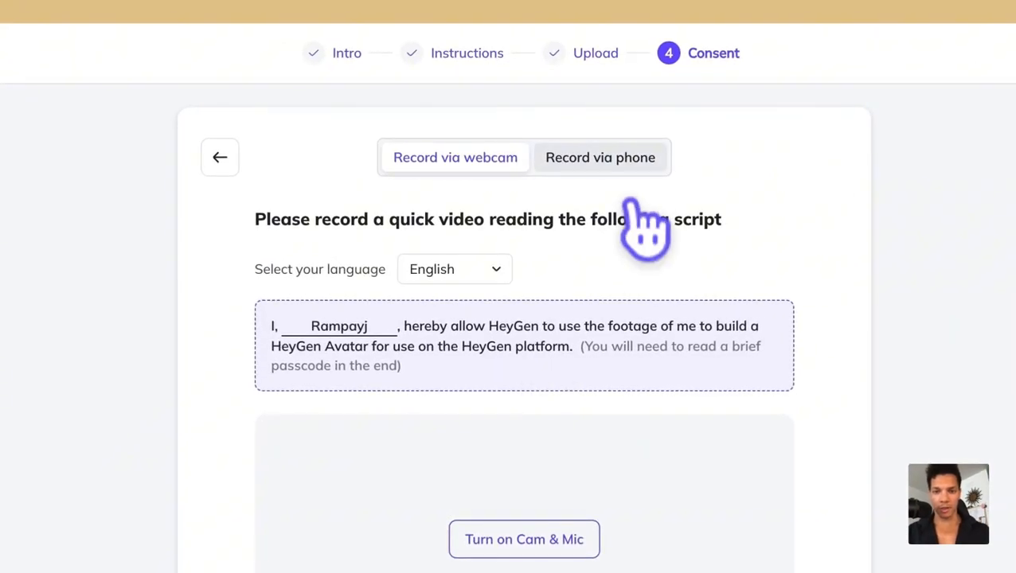
# - Choose phone consent recording, correct the script name to Tyrin, and get the phone QR link
pyautogui.click(600, 158)
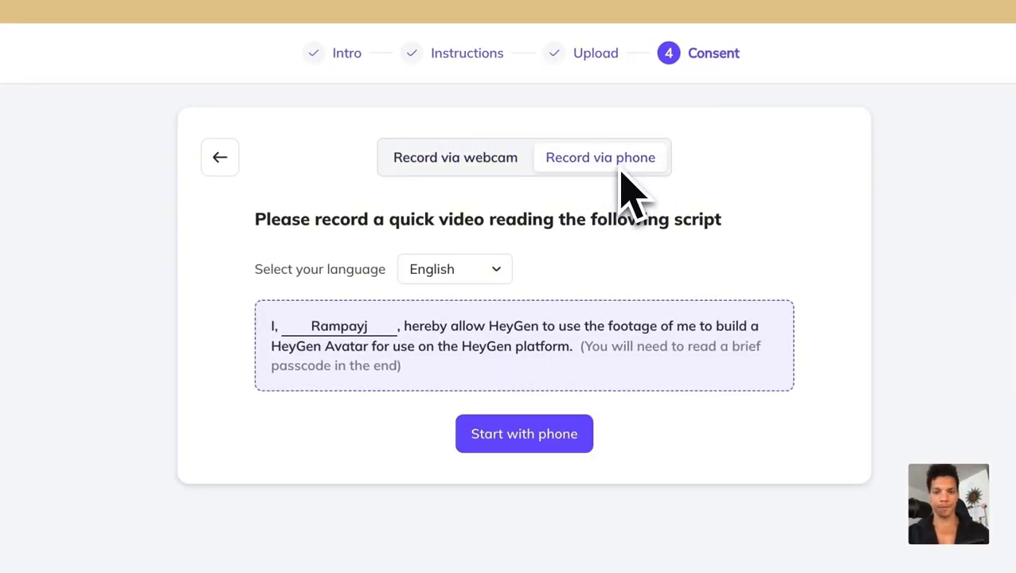
pyautogui.doubleClick(338, 324)
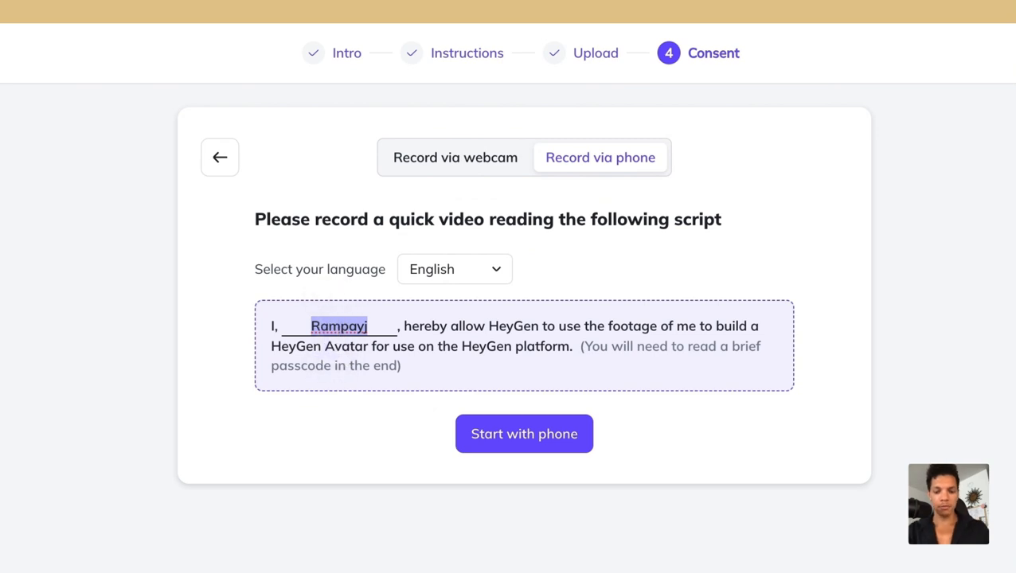
pyautogui.write('yrin')
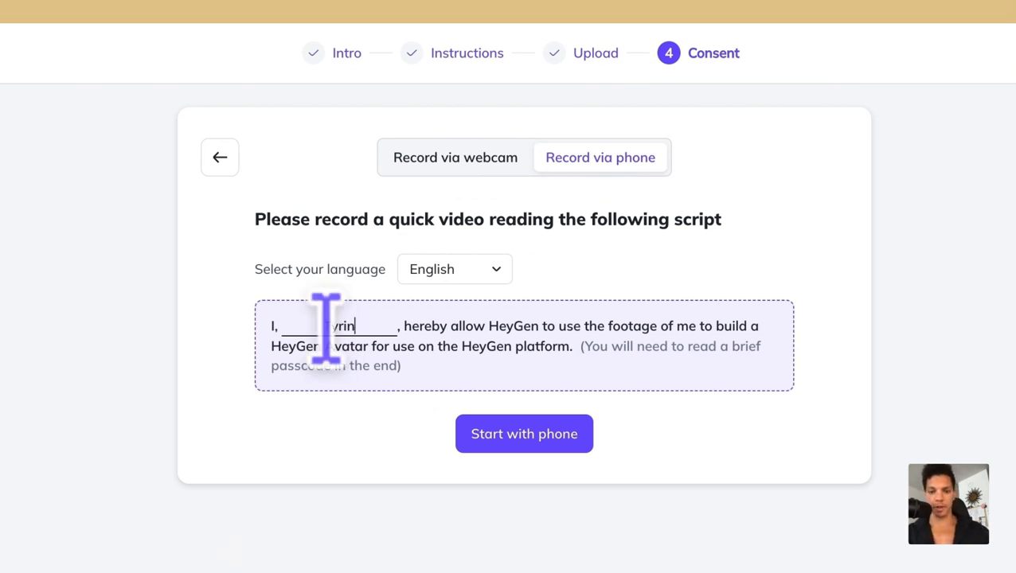
pyautogui.scroll(-3)
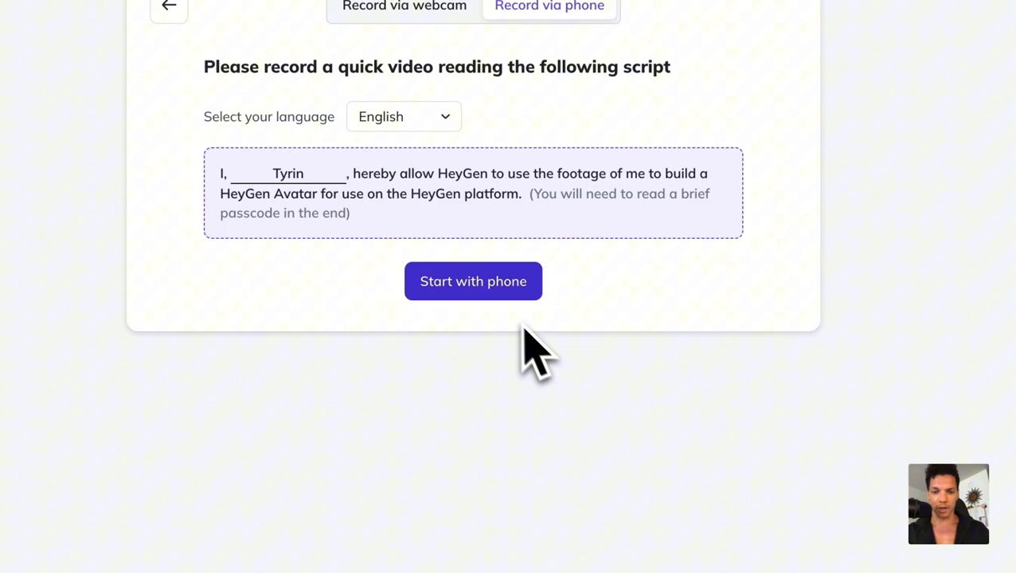
pyautogui.click(473, 281)
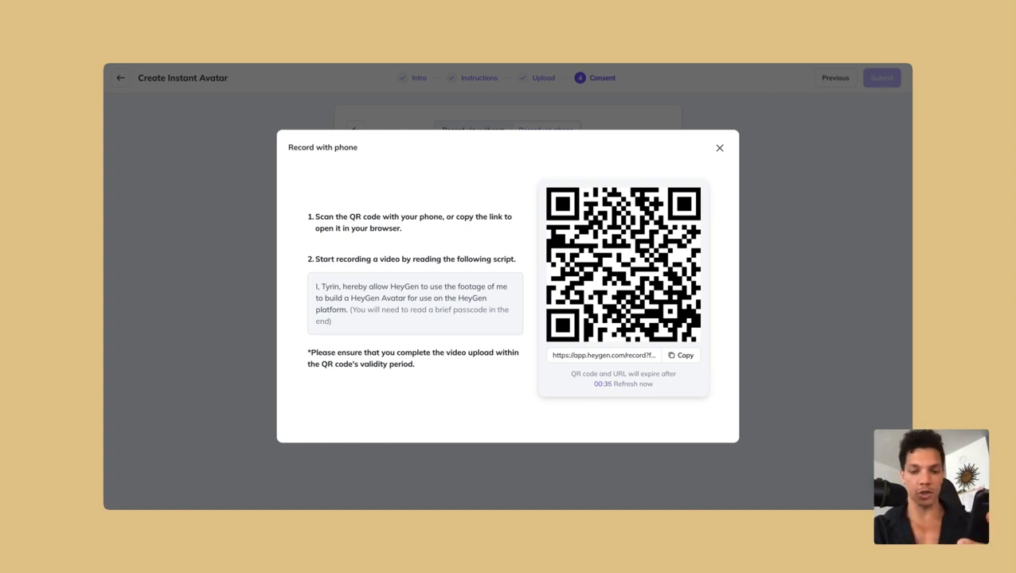
pyautogui.moveTo(433, 309)
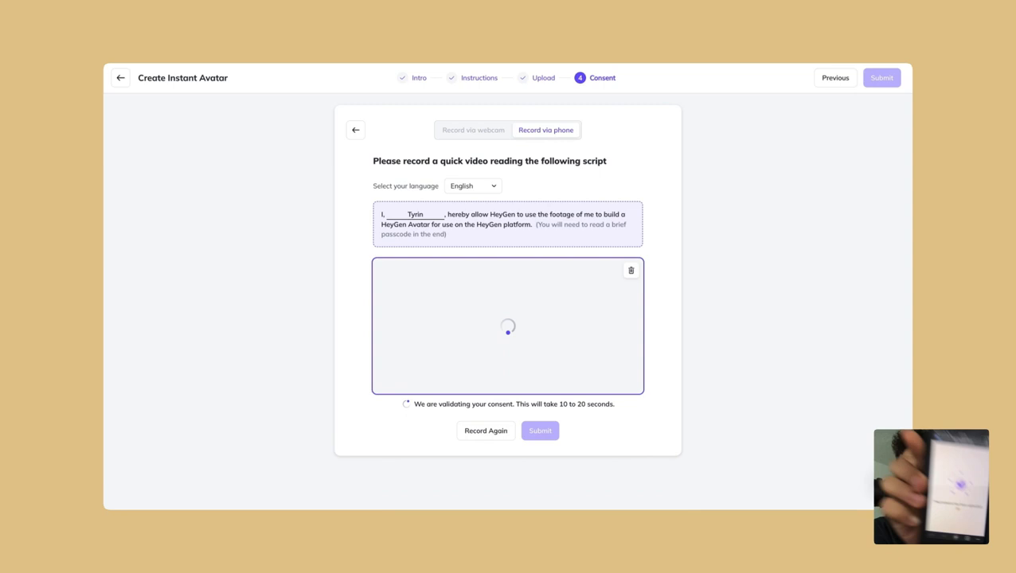
pyautogui.moveTo(430, 309)
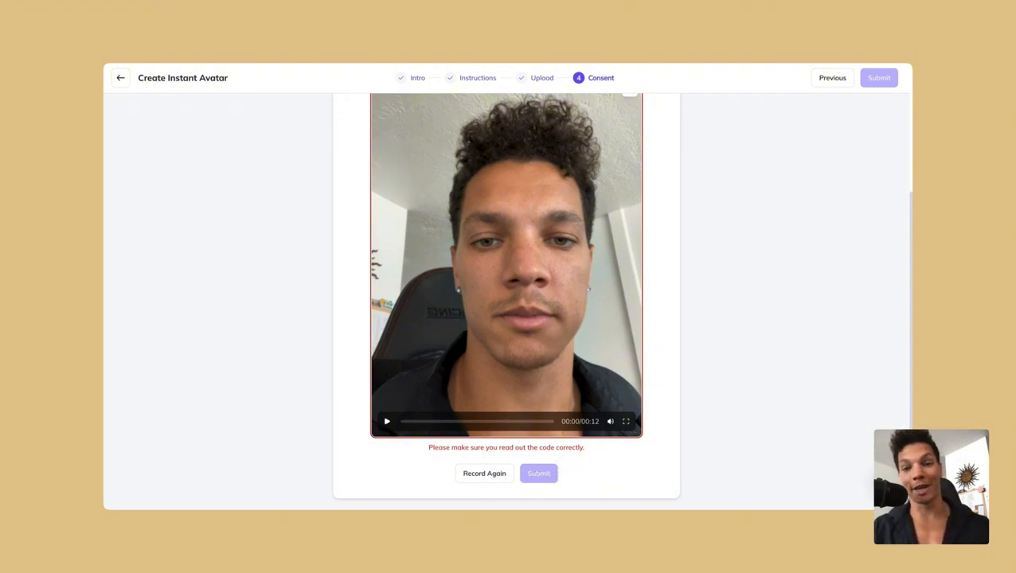
# - Submit the phone-recorded consent and close the upload confirmation
pyautogui.click(539, 473)
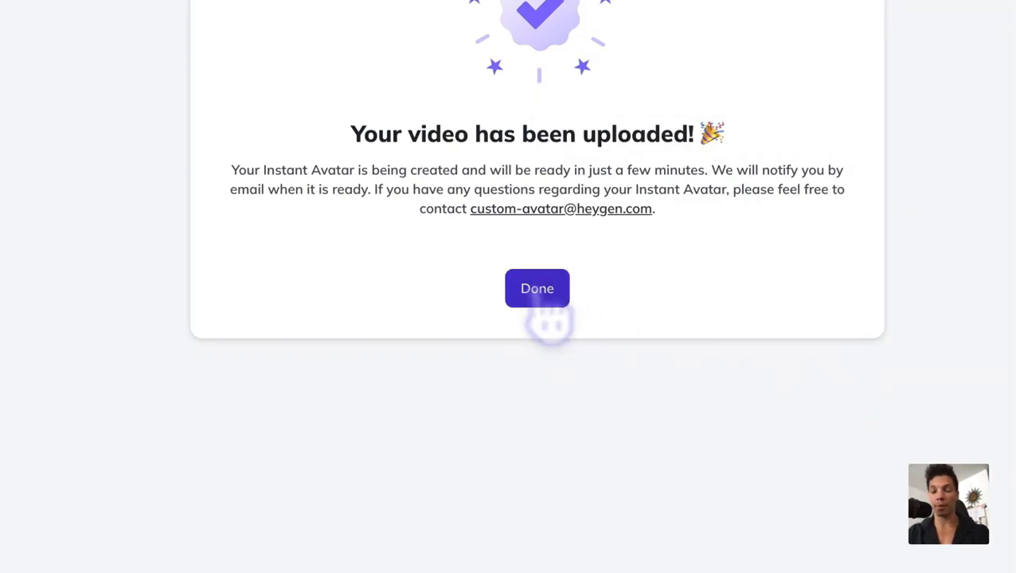
pyautogui.click(537, 288)
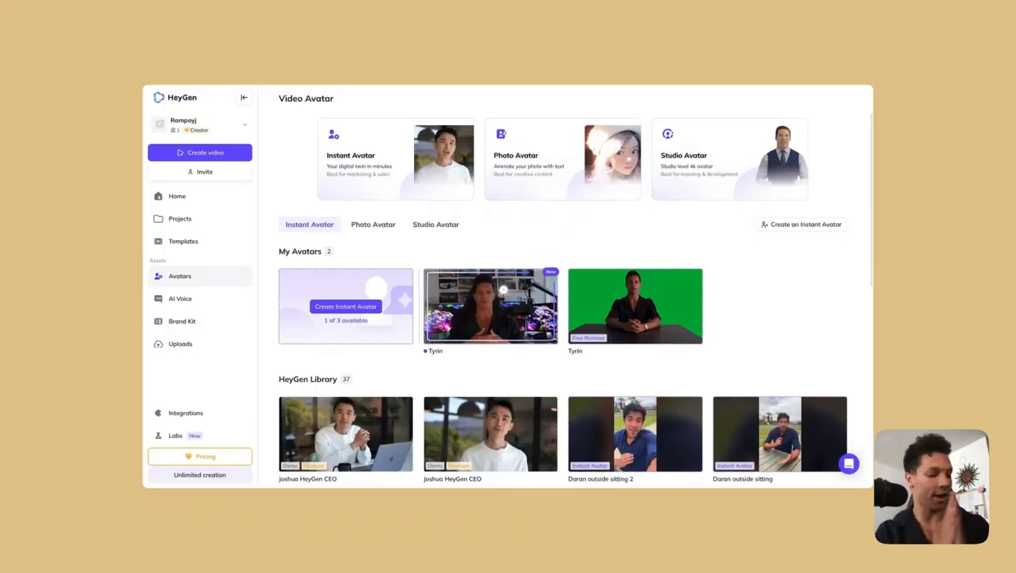
pyautogui.moveTo(510, 334)
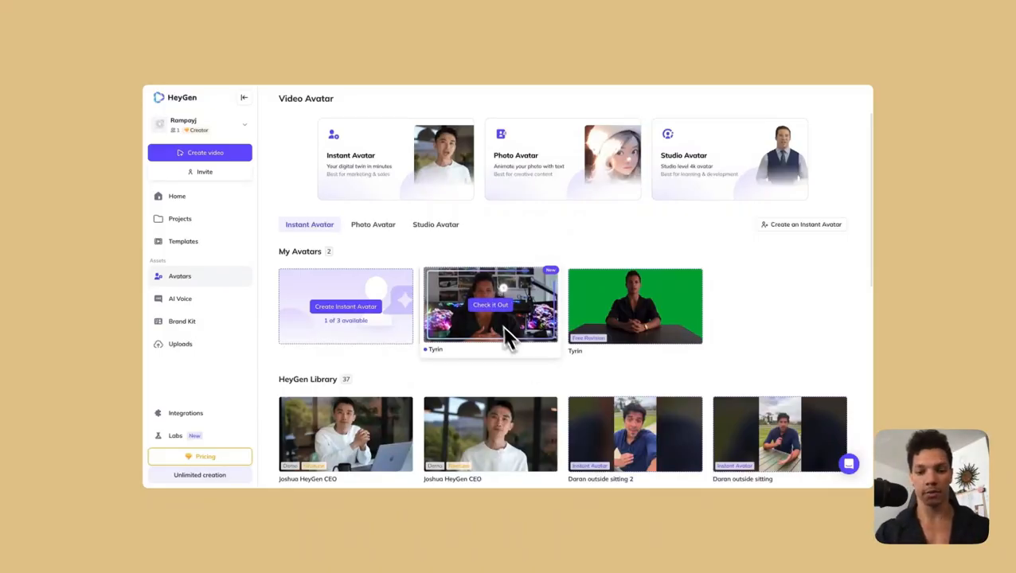
pyautogui.moveTo(557, 283)
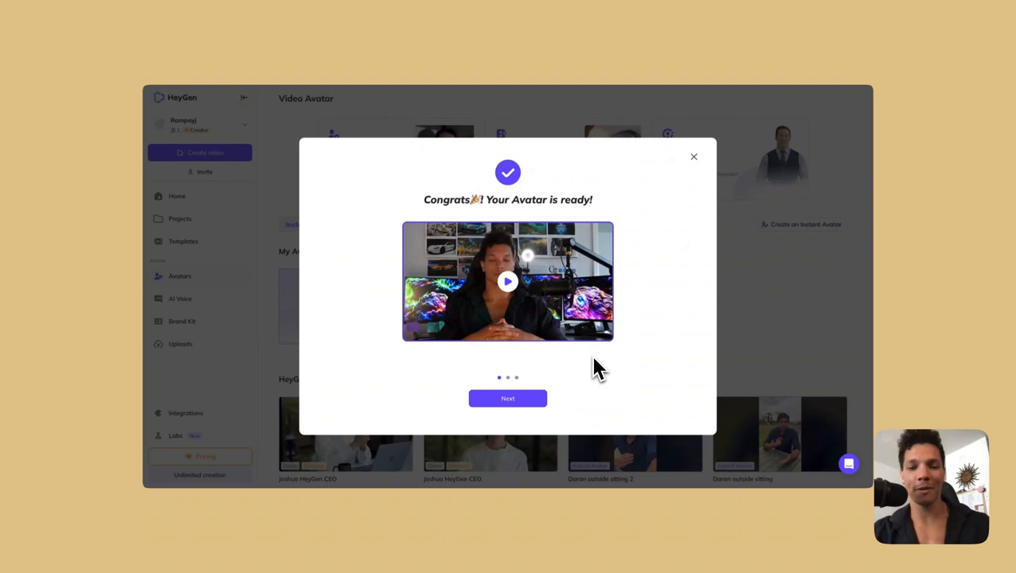
pyautogui.moveTo(564, 376)
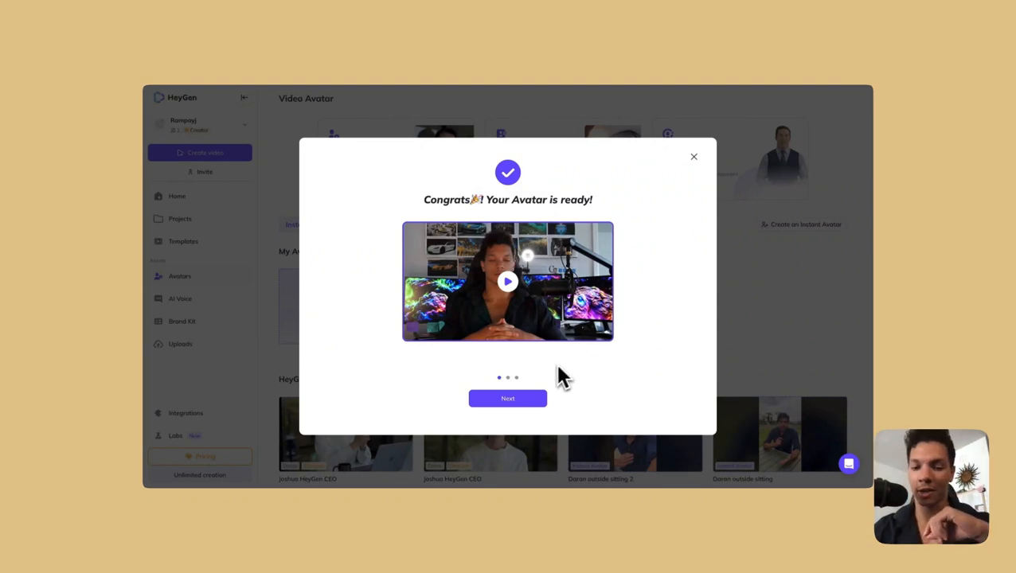
# - Dismiss the announcement and pro-tips, then create an AI Studio video with the Tyrin avatar
pyautogui.click(506, 398)
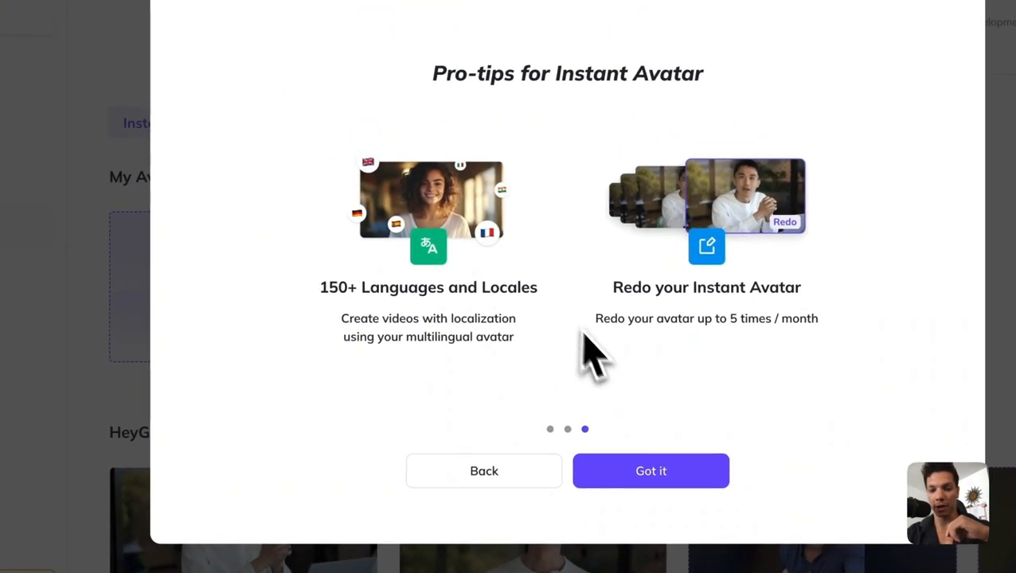
pyautogui.click(650, 471)
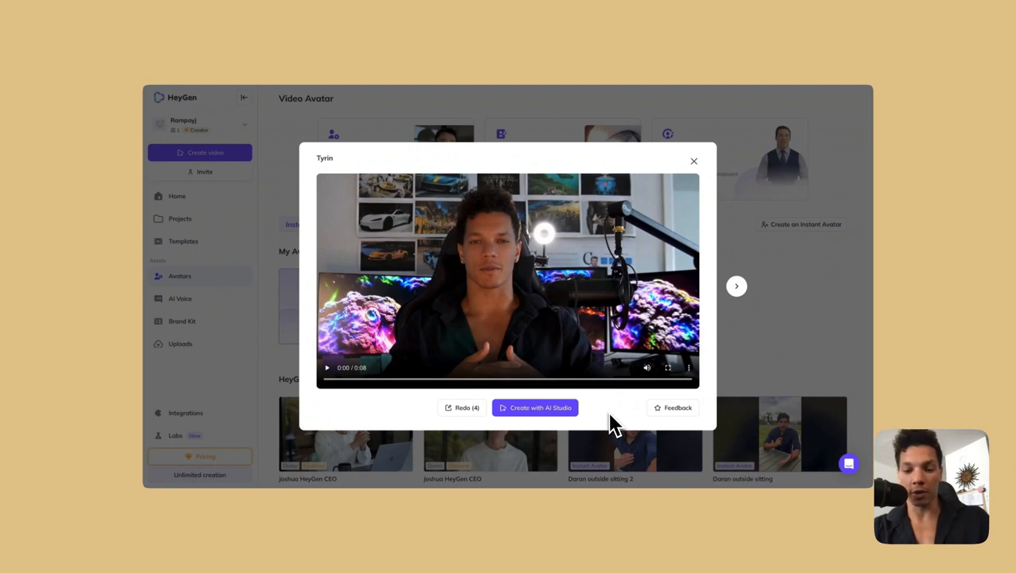
pyautogui.moveTo(462, 408)
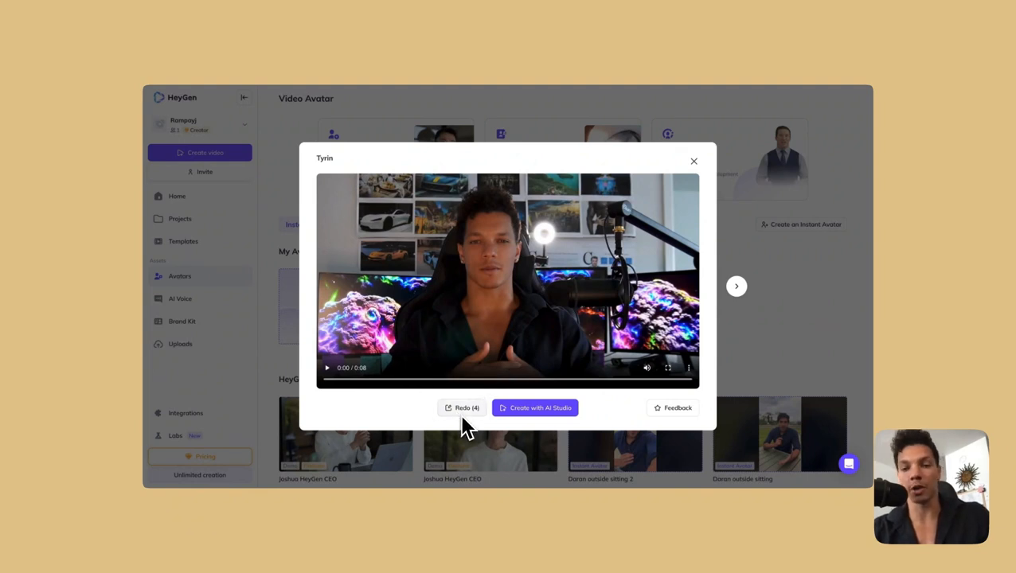
pyautogui.moveTo(462, 407)
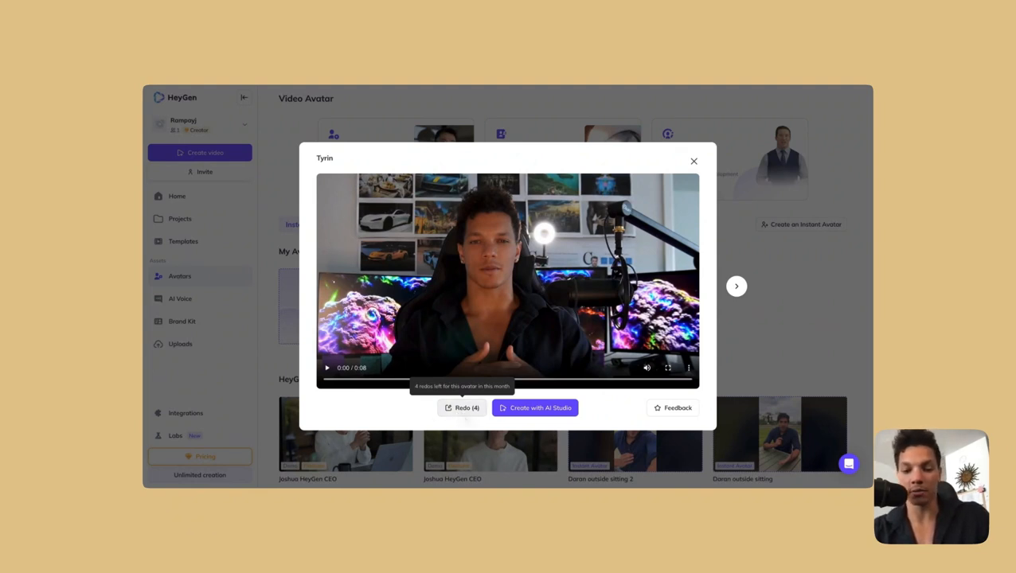
pyautogui.click(535, 408)
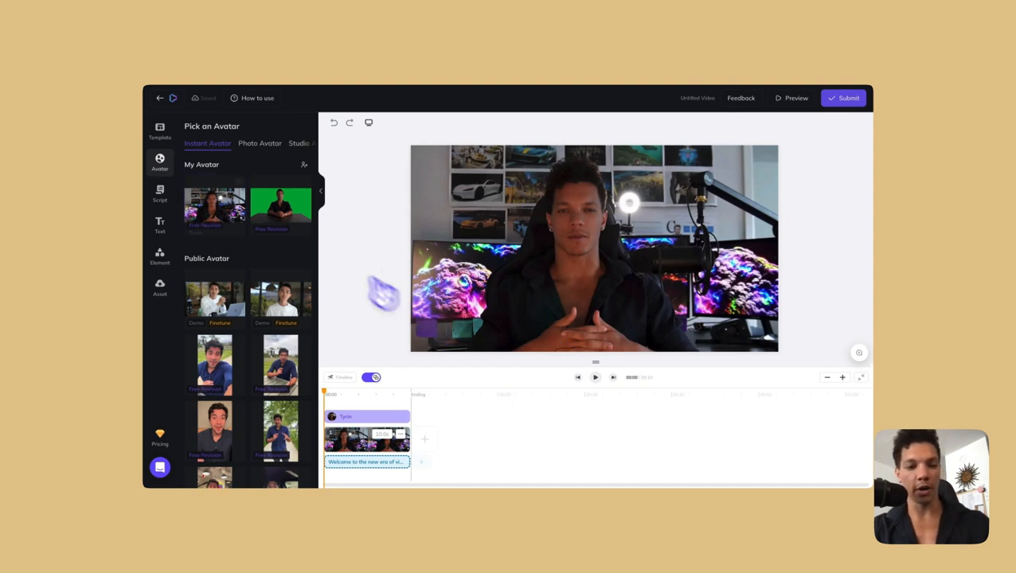
# - Select the scene's 'Hey YouTube' intro script and play it to generate the spoken audio
pyautogui.click(159, 195)
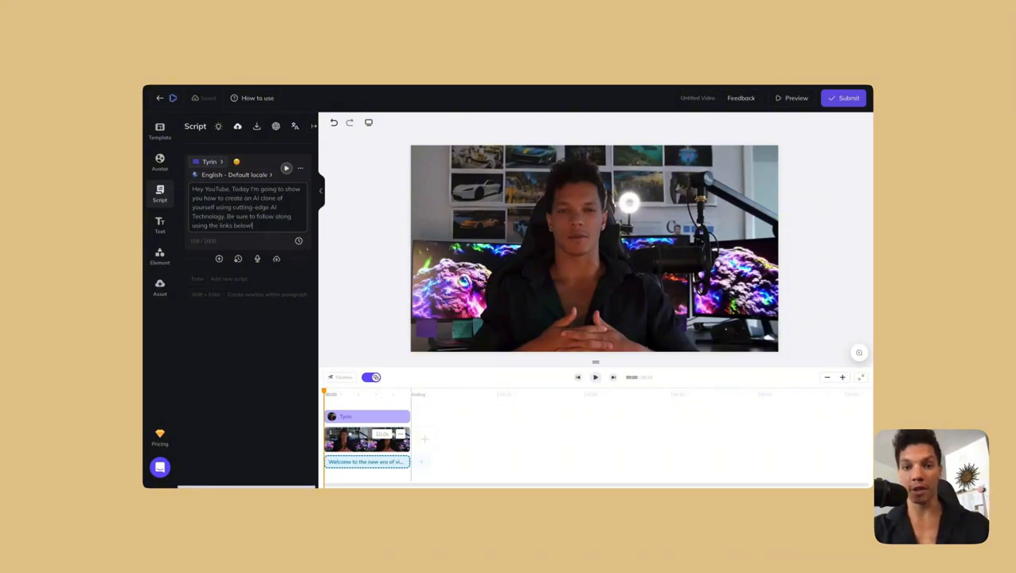
pyautogui.moveTo(274, 245)
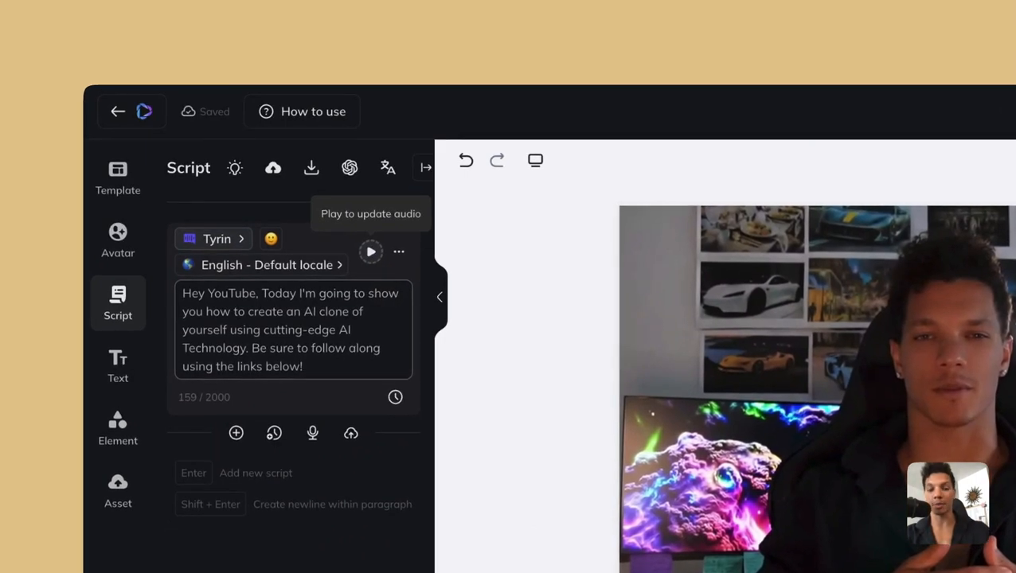
pyautogui.click(369, 251)
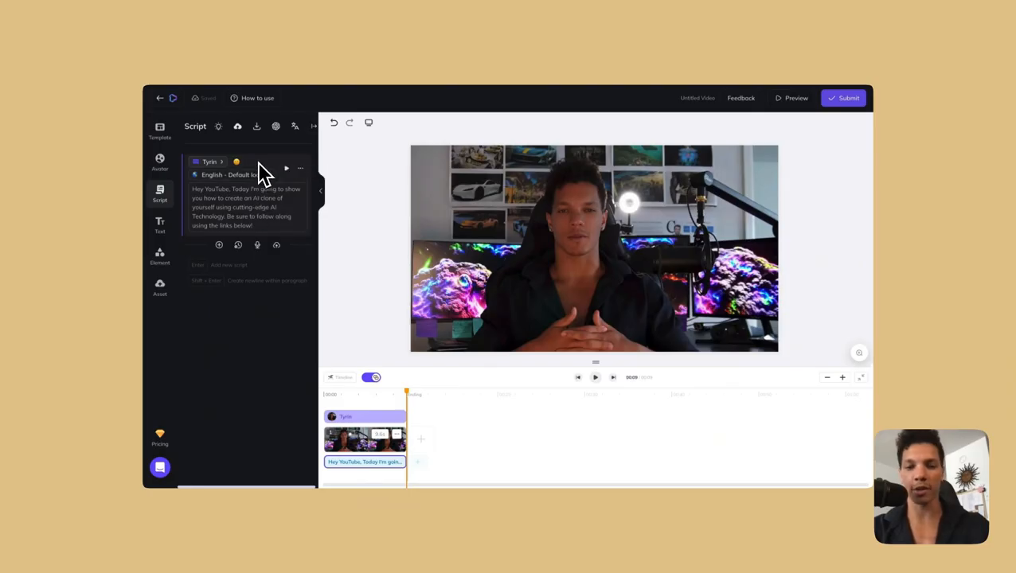
# - Preview the Excited emotion, choose it for the script's voice, and regenerate the audio
pyautogui.click(300, 169)
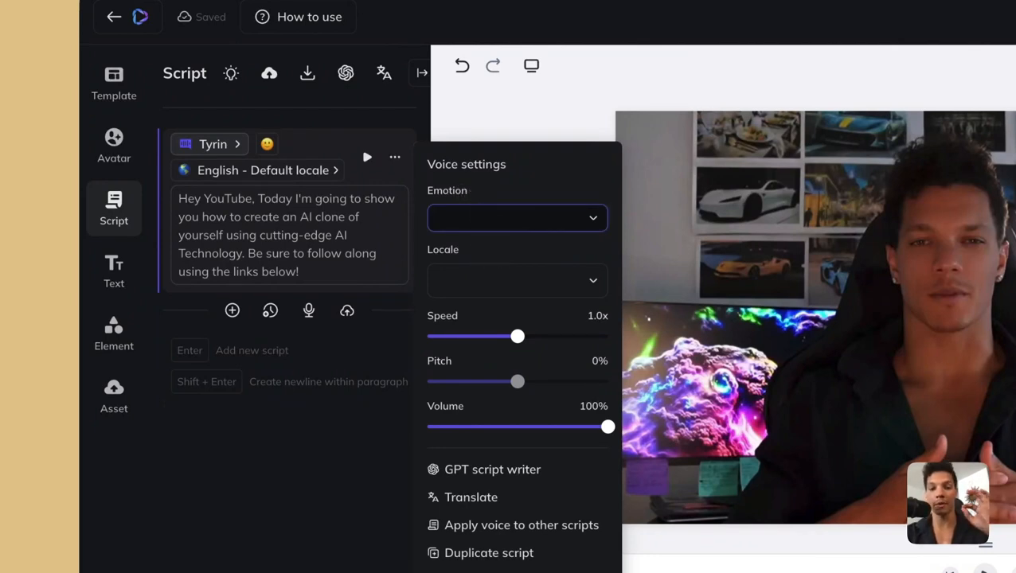
pyautogui.click(516, 217)
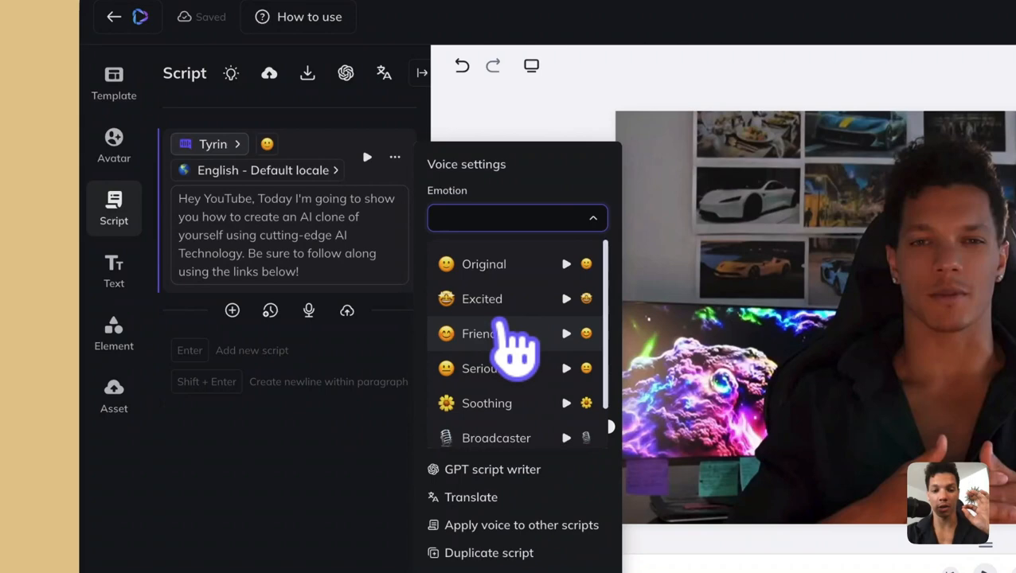
pyautogui.scroll(-3)
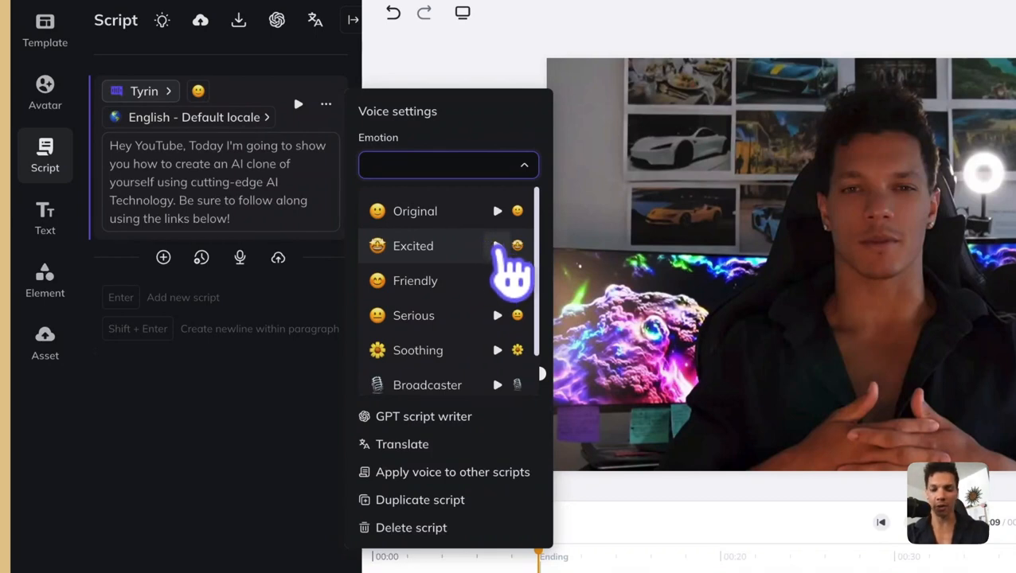
pyautogui.click(497, 245)
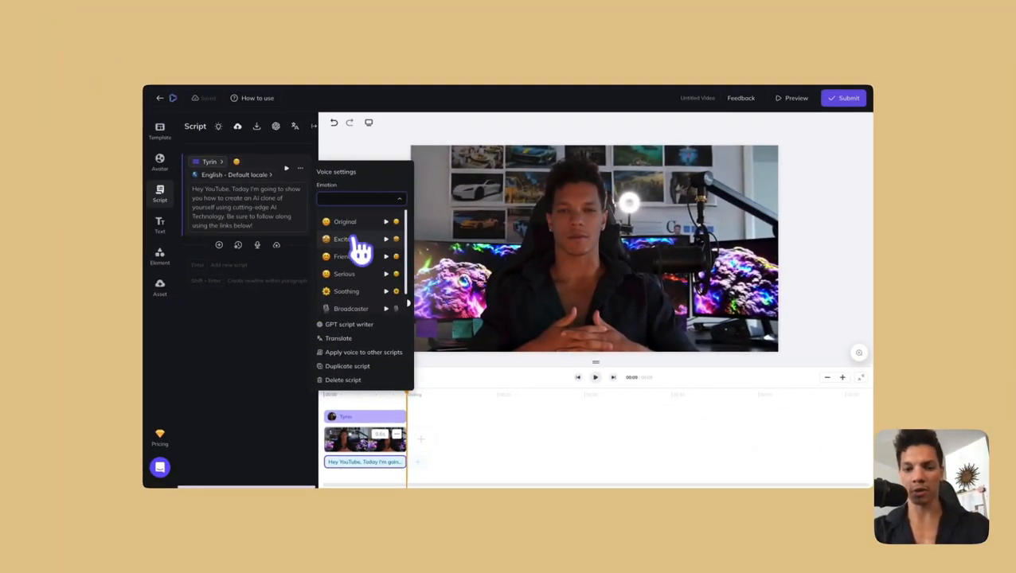
pyautogui.click(344, 239)
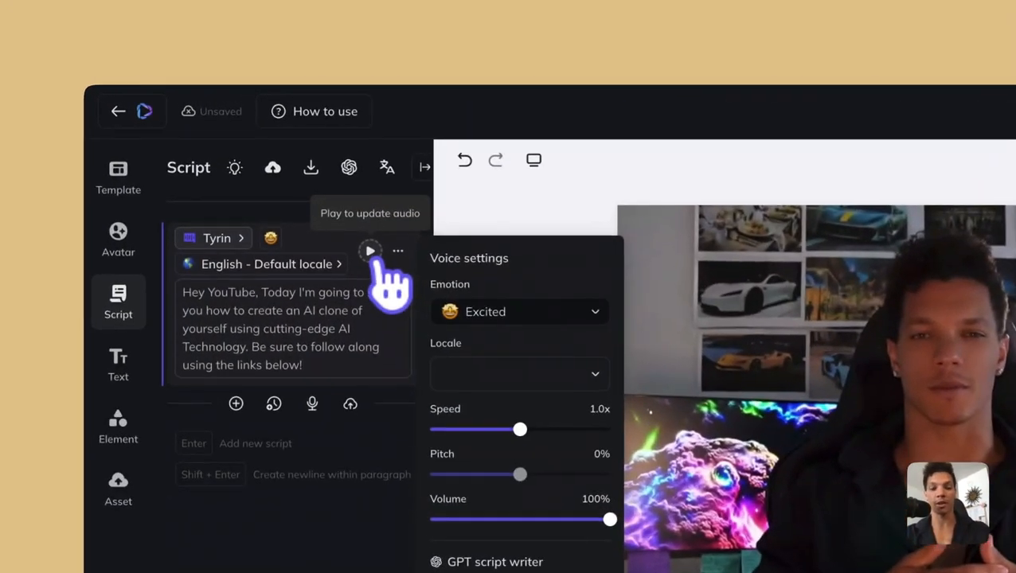
pyautogui.click(369, 251)
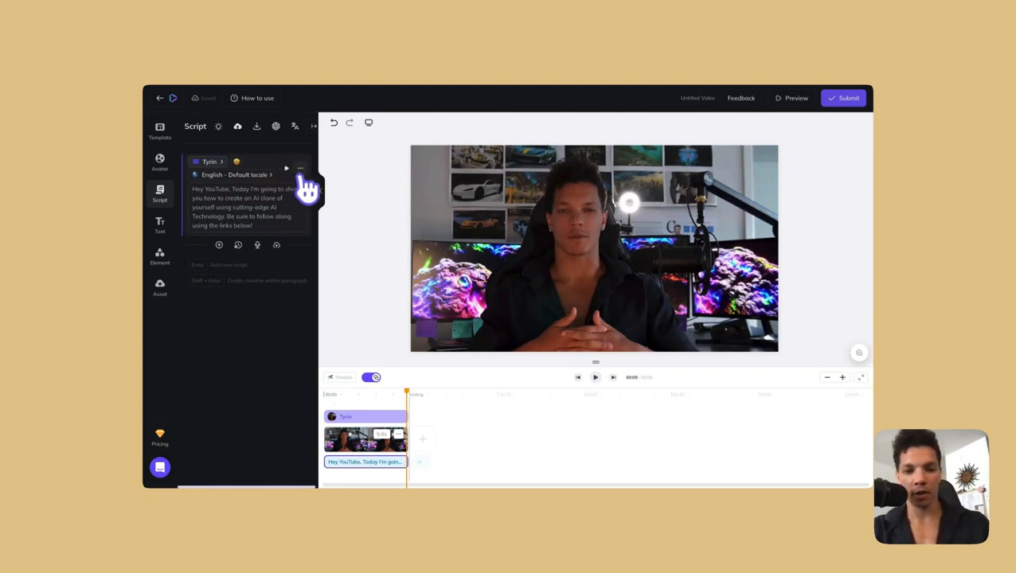
# - Browse other emotions such as Serious, set the voice back to Original, and regenerate the audio
pyautogui.click(300, 168)
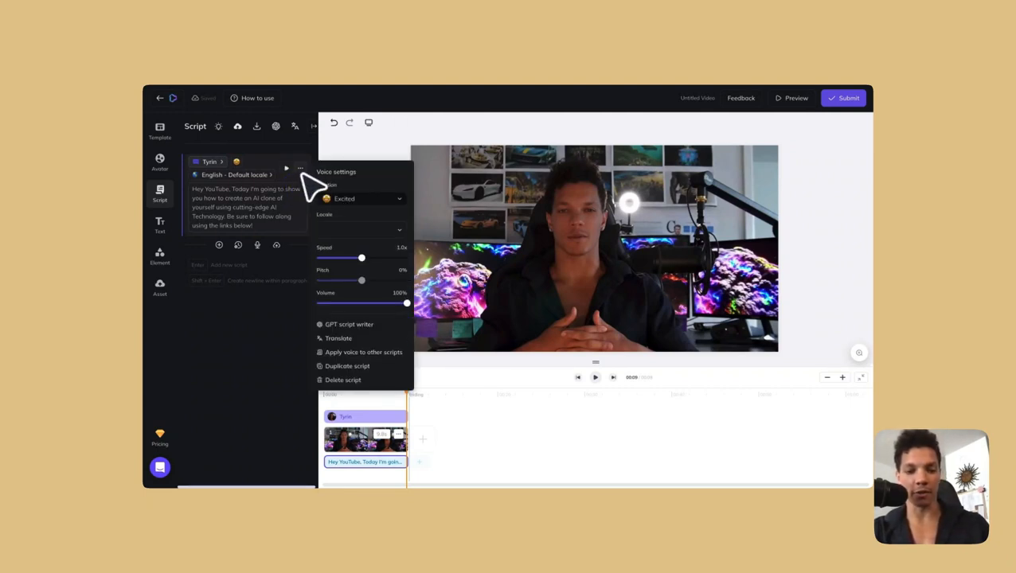
pyautogui.click(360, 229)
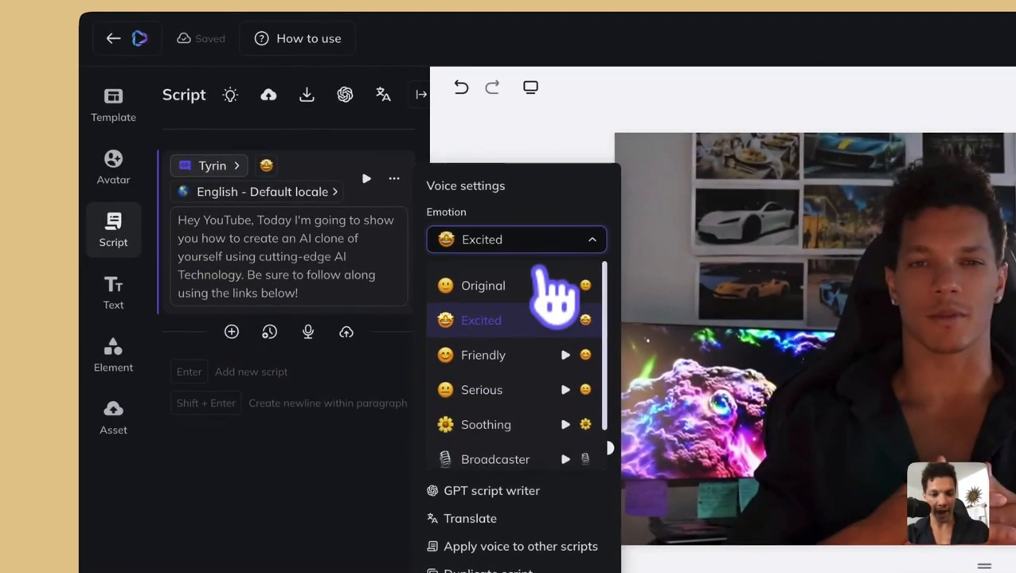
pyautogui.moveTo(565, 414)
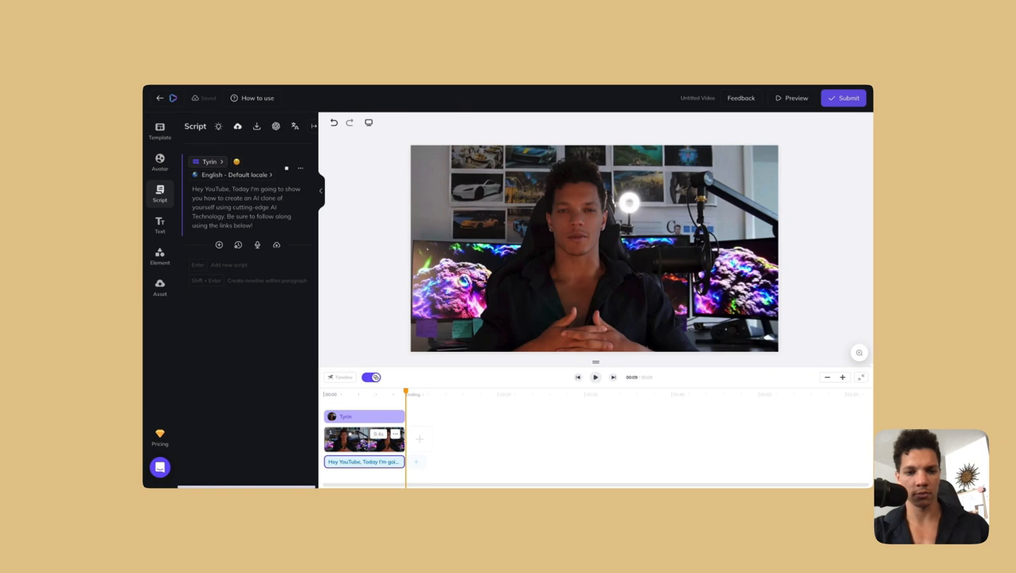
pyautogui.moveTo(299, 226)
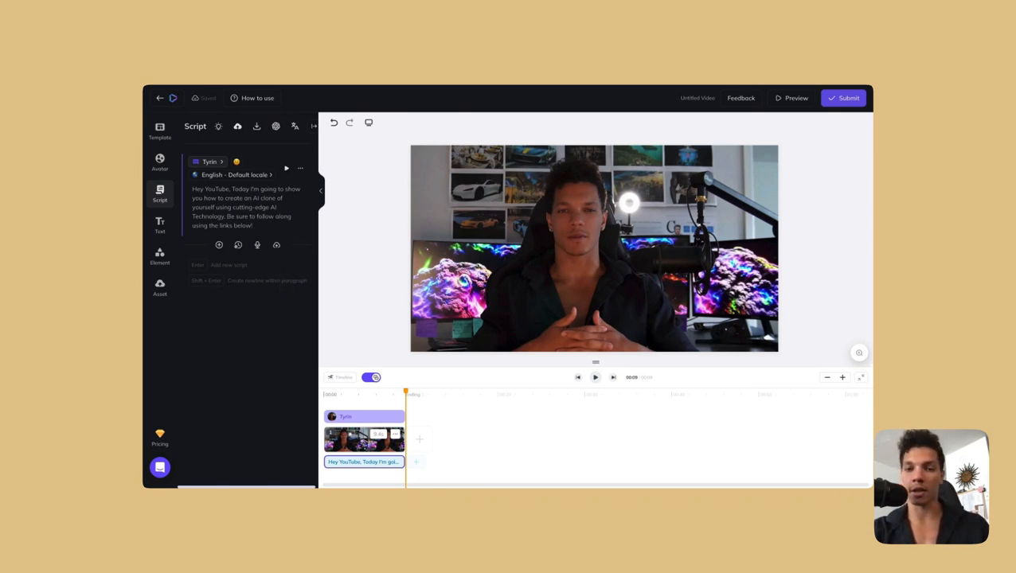
pyautogui.click(300, 169)
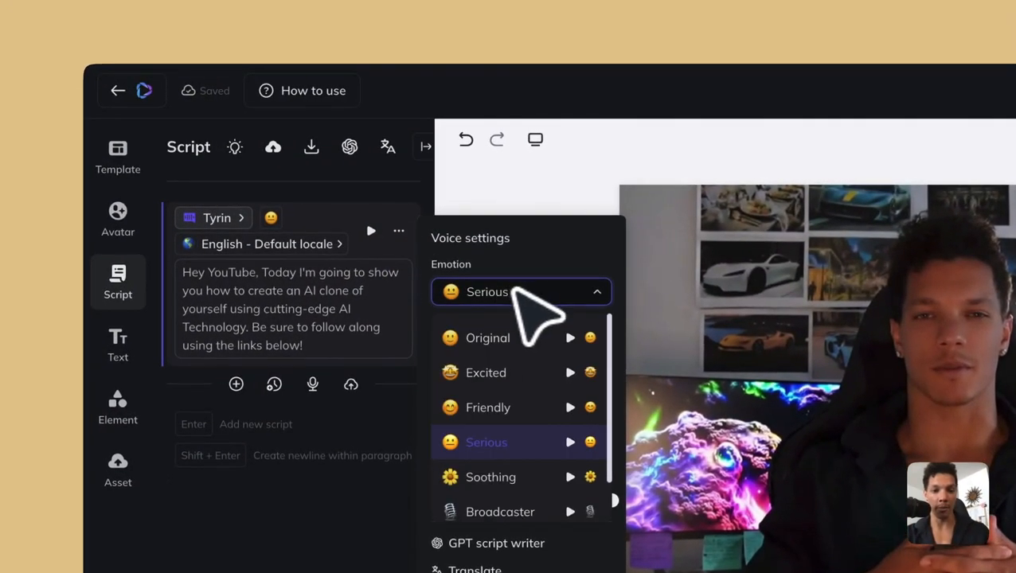
pyautogui.click(487, 338)
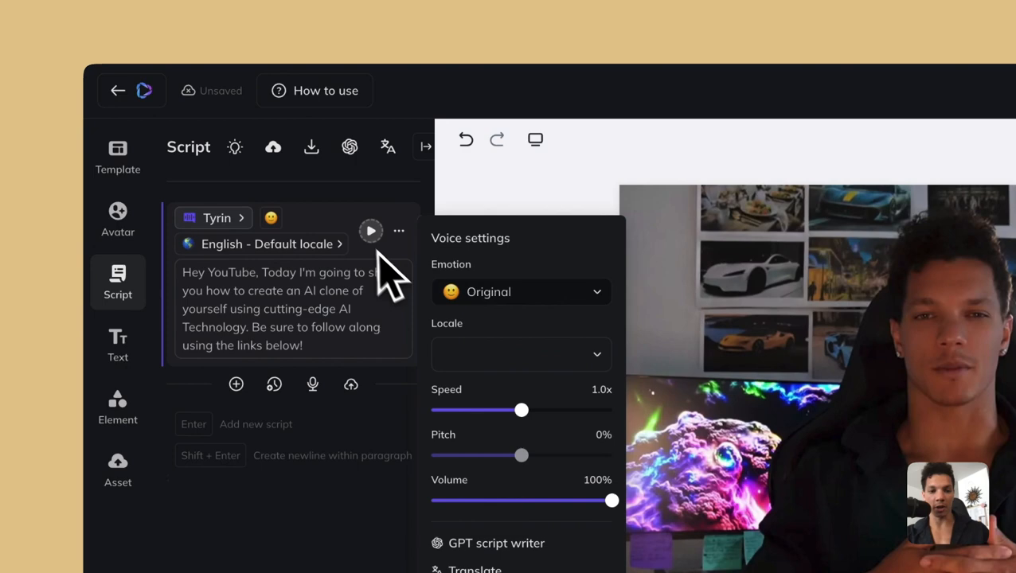
pyautogui.click(369, 231)
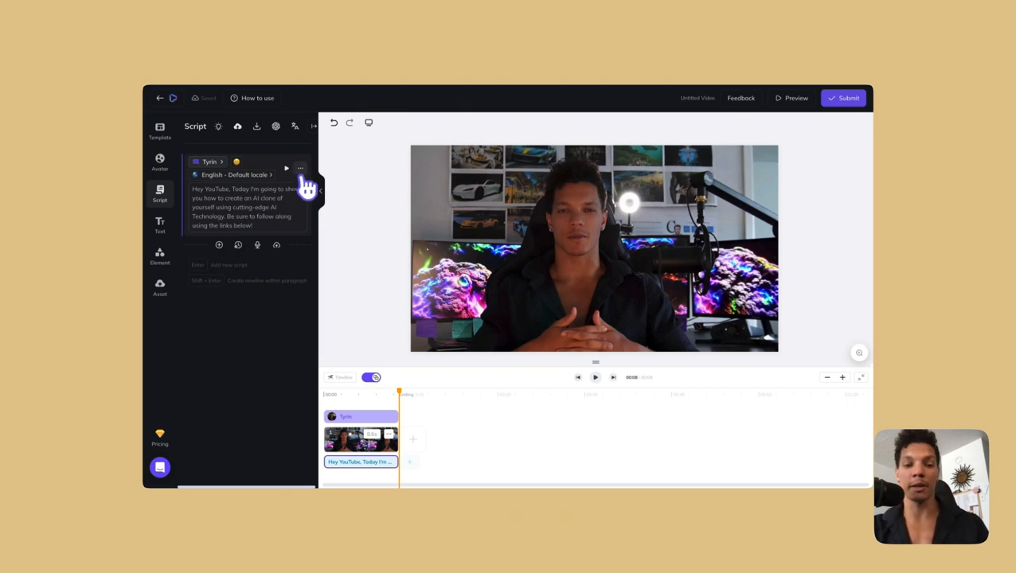
# - Submit the video for rendering as 'YouTube Tutorial' at 1080p resolution in MP4 format
pyautogui.click(300, 169)
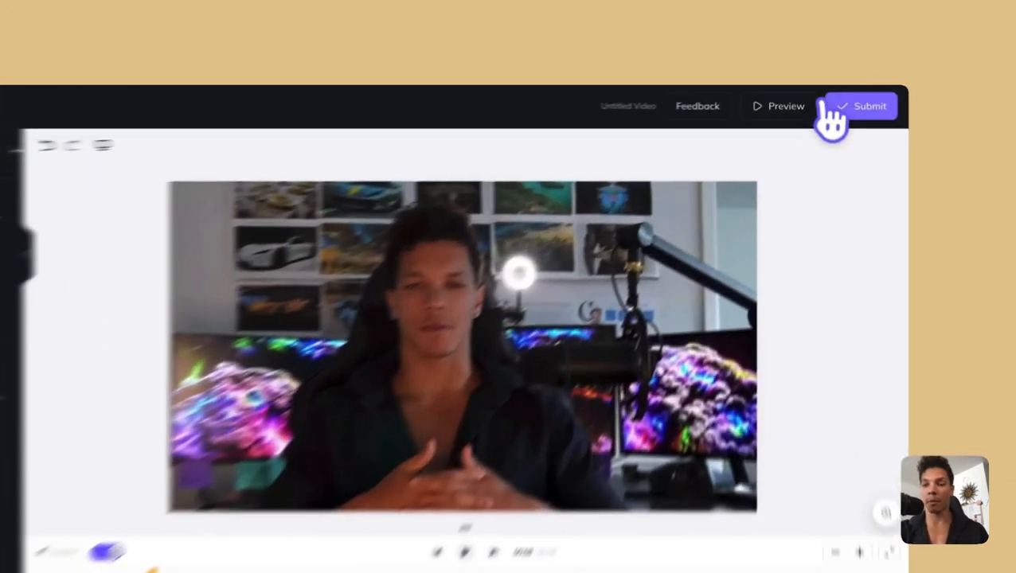
pyautogui.click(860, 105)
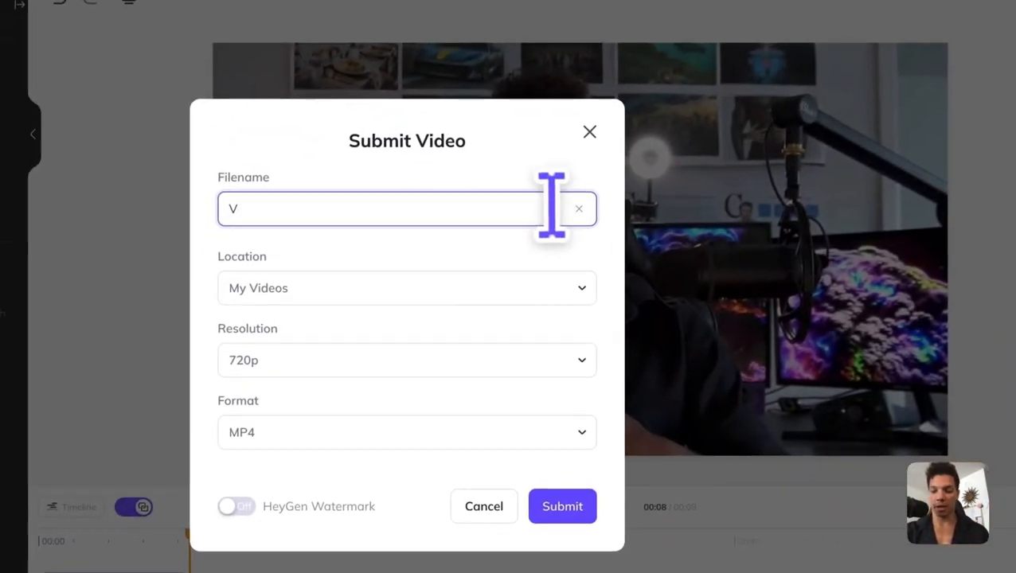
pyautogui.write('YouTube Tutorial')
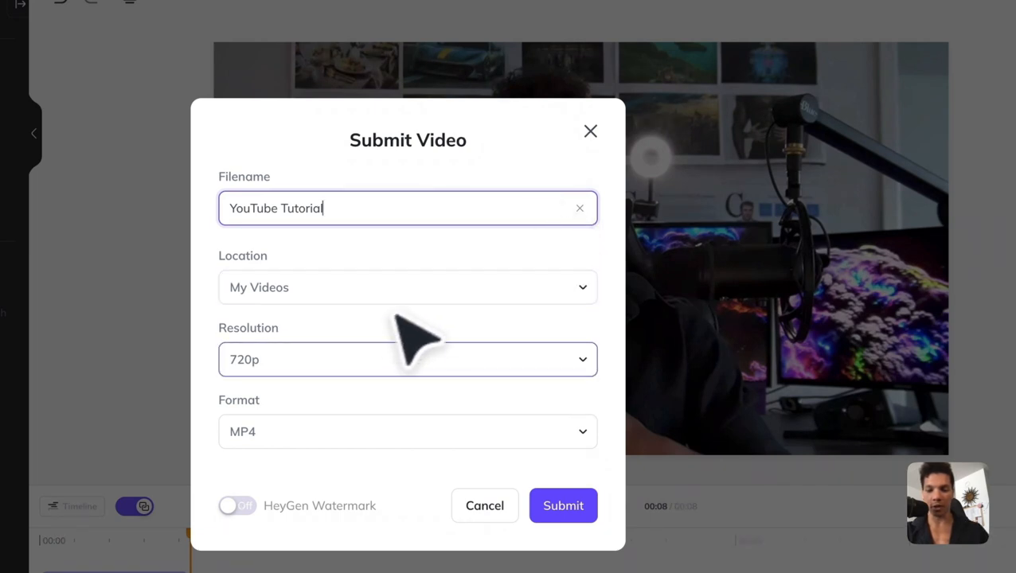
pyautogui.click(408, 360)
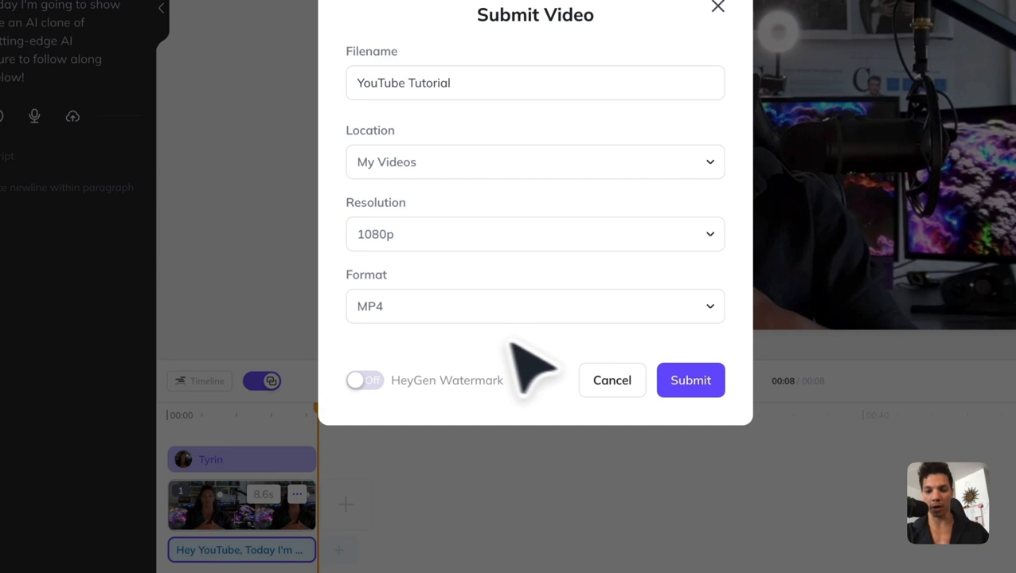
pyautogui.click(535, 306)
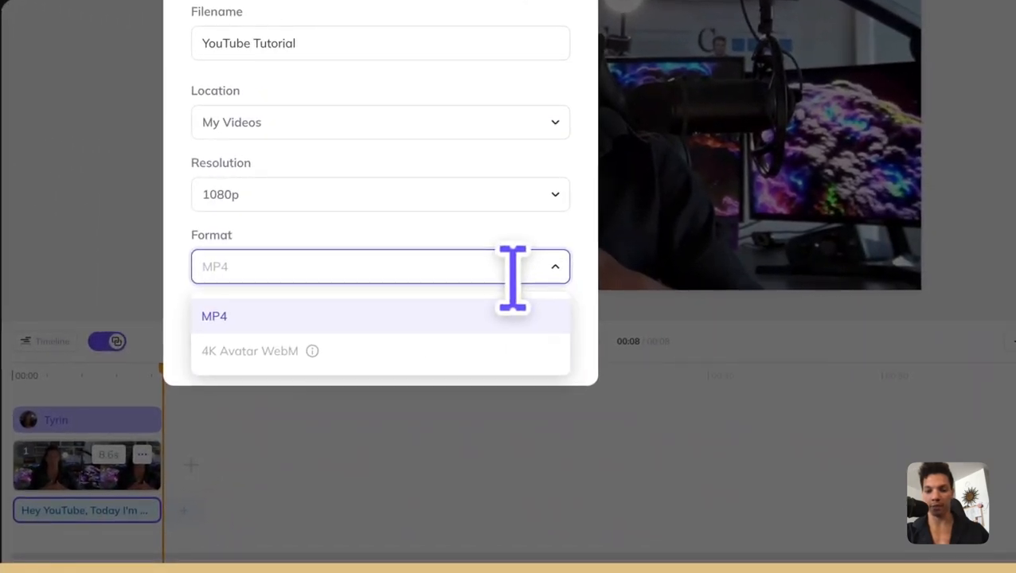
pyautogui.click(213, 315)
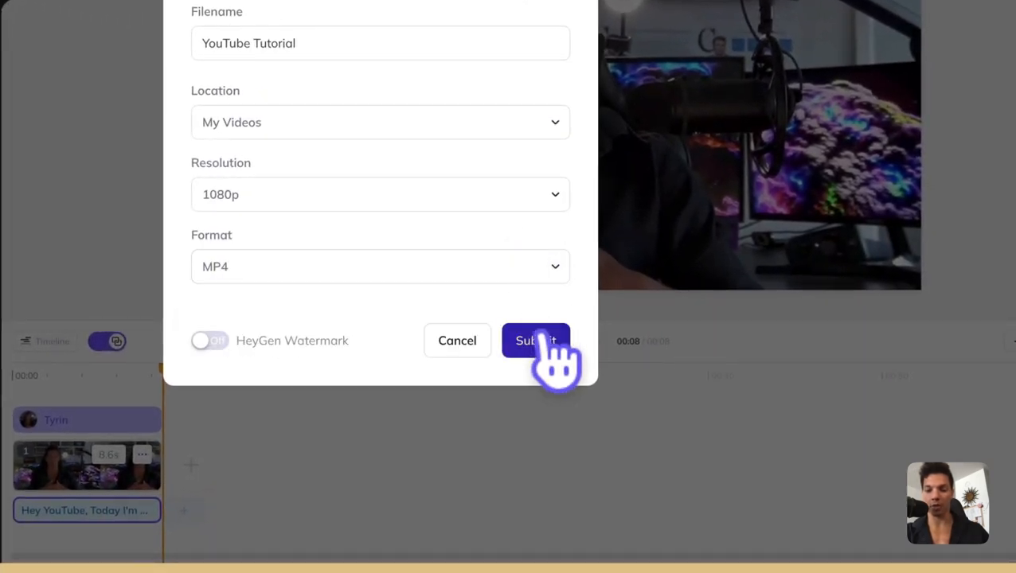
pyautogui.click(535, 341)
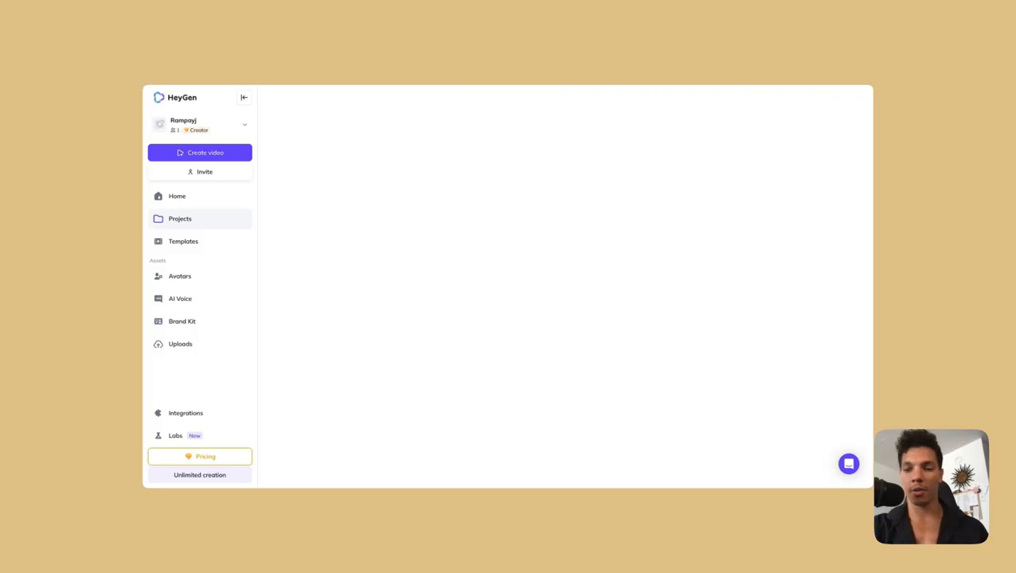
# - Check the Projects list, where the YouTube Tutorial video shows its render progress
pyautogui.click(180, 220)
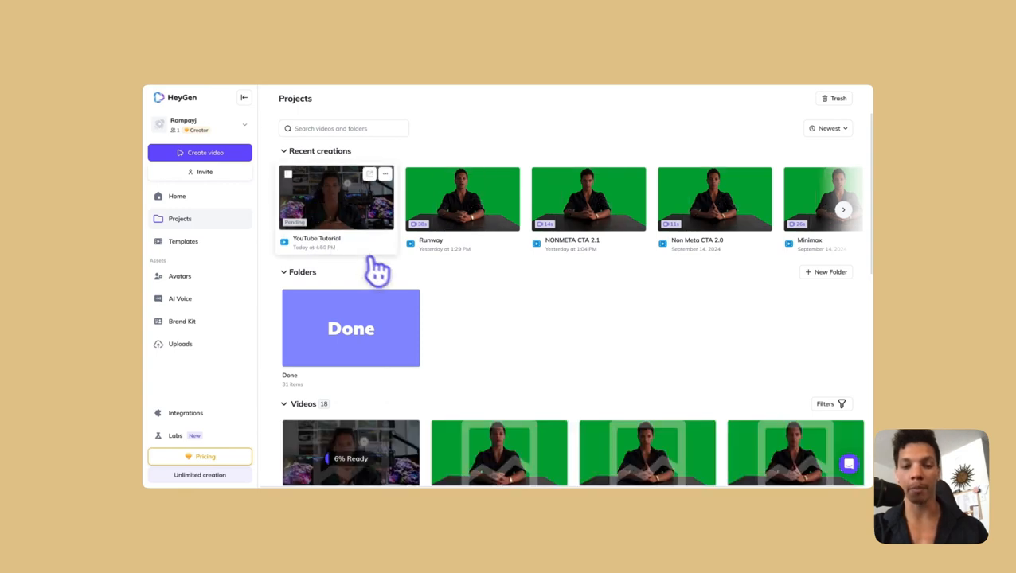
pyautogui.scroll(-3)
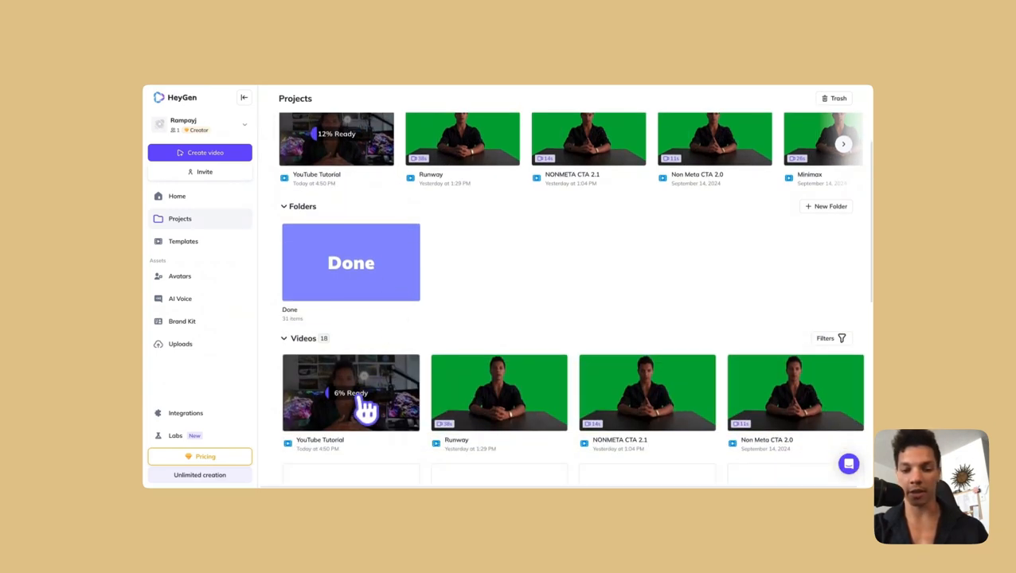